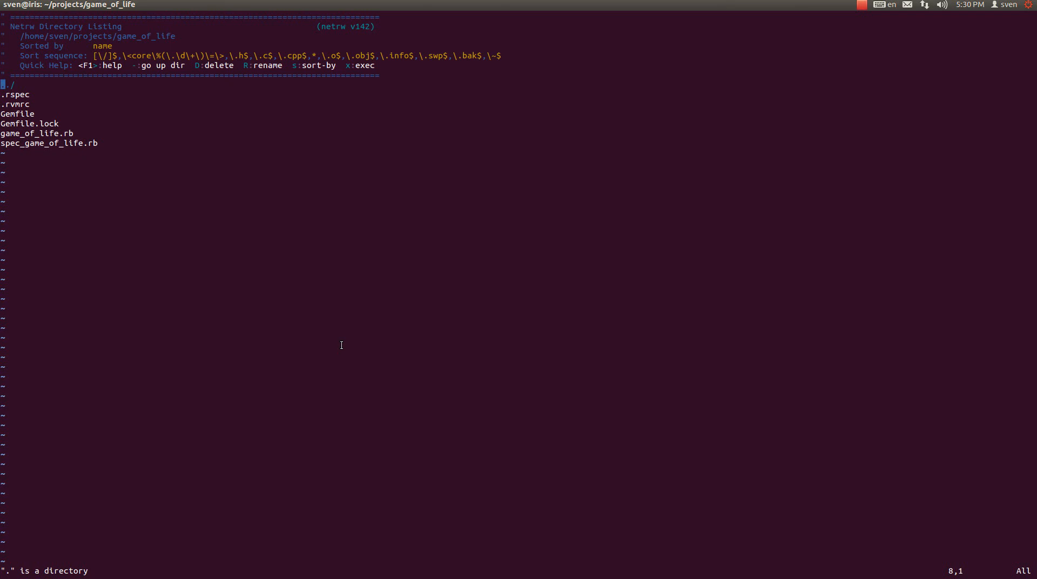
pyautogui.moveTo(295, 266)
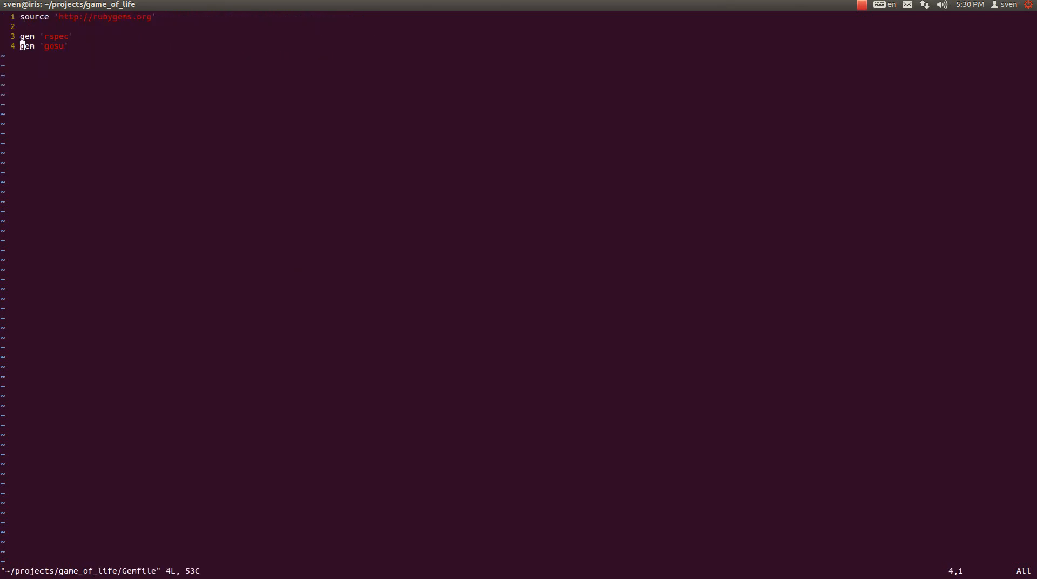
# Quit Vim after reading the Gemfile listing rspec and gosu, returning to the shell.
pyautogui.press('Escape')
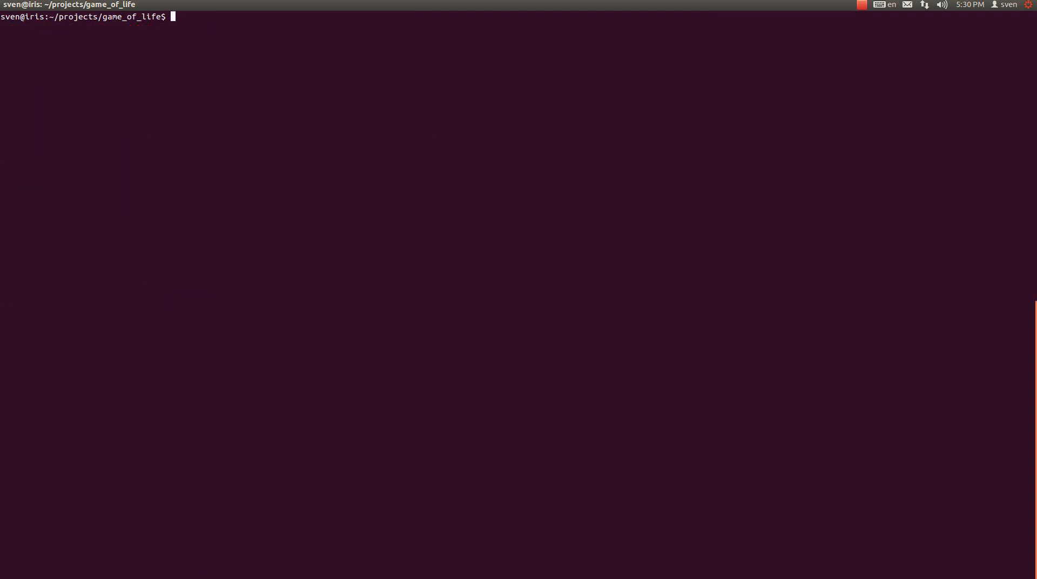
# Launch Vim on the project from the shell prompt to show its file listing.
pyautogui.write('vim Gemfile')
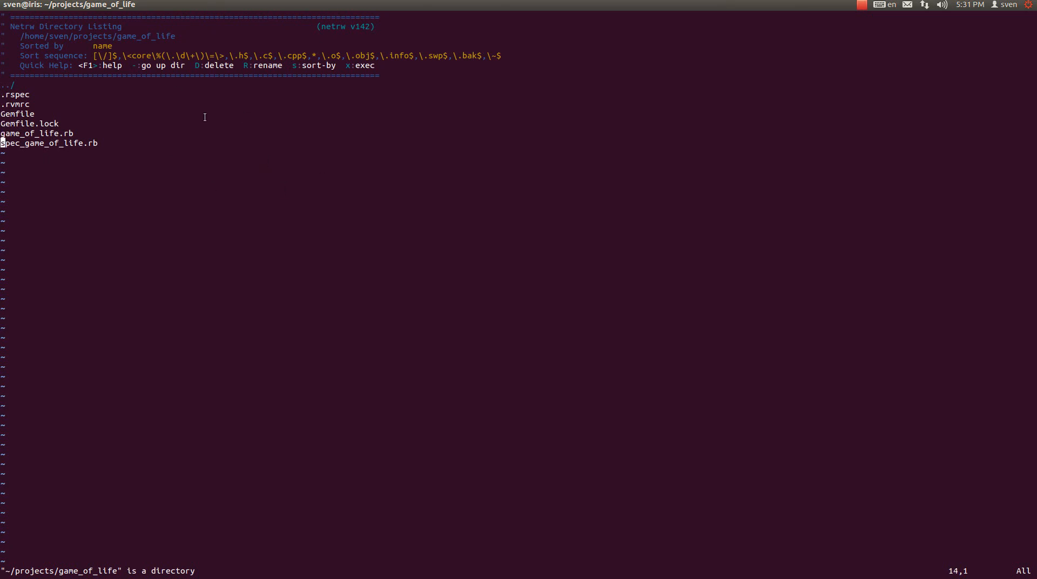
pyautogui.moveTo(248, 207)
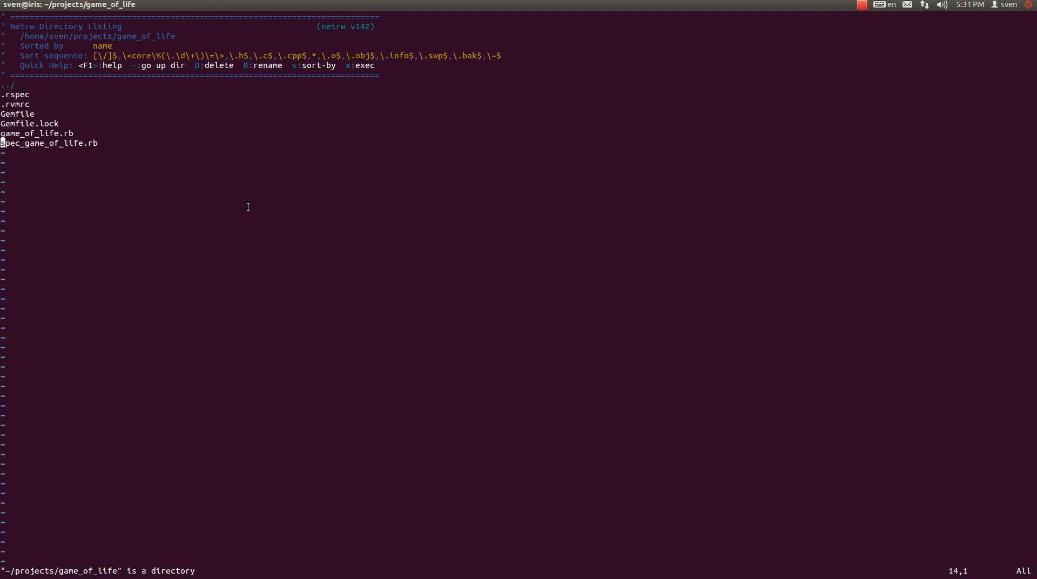
# Create gosu_game_of_life.rb from netrw and start it with a '# Gosu file' comment.
pyautogui.press('%')
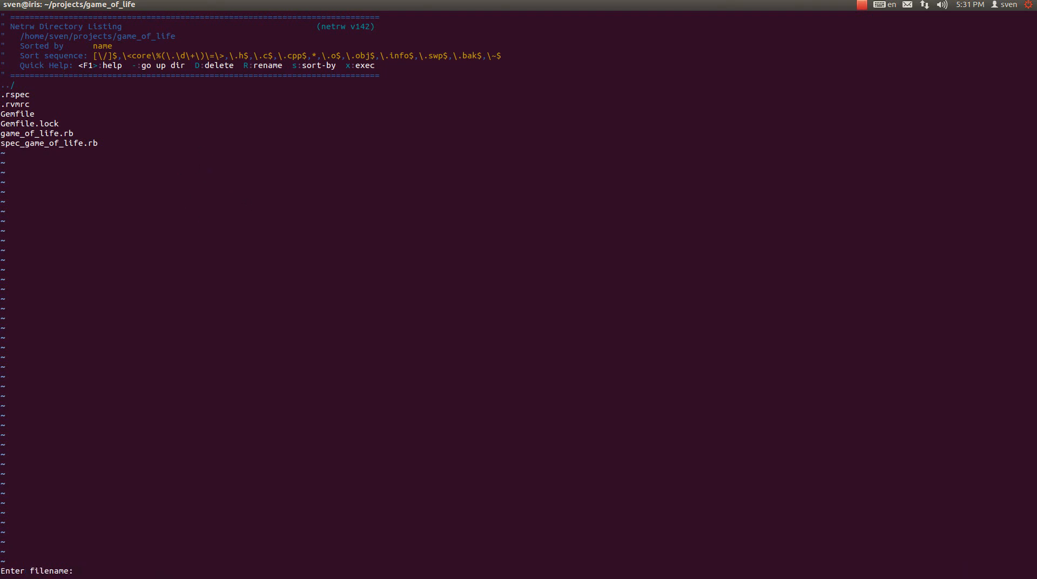
pyautogui.write('gosu_gam')
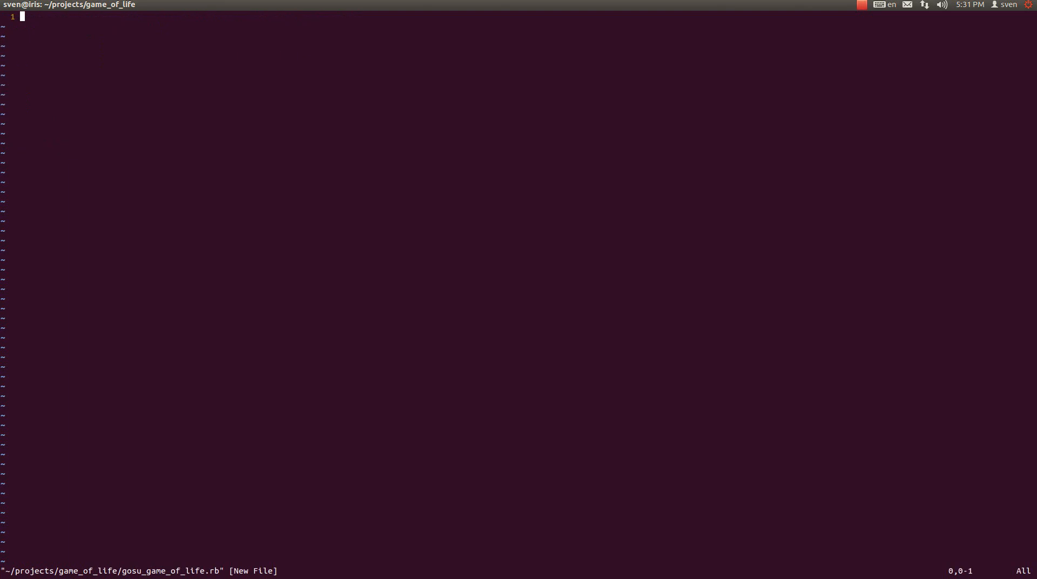
pyautogui.write('# Gosu file')
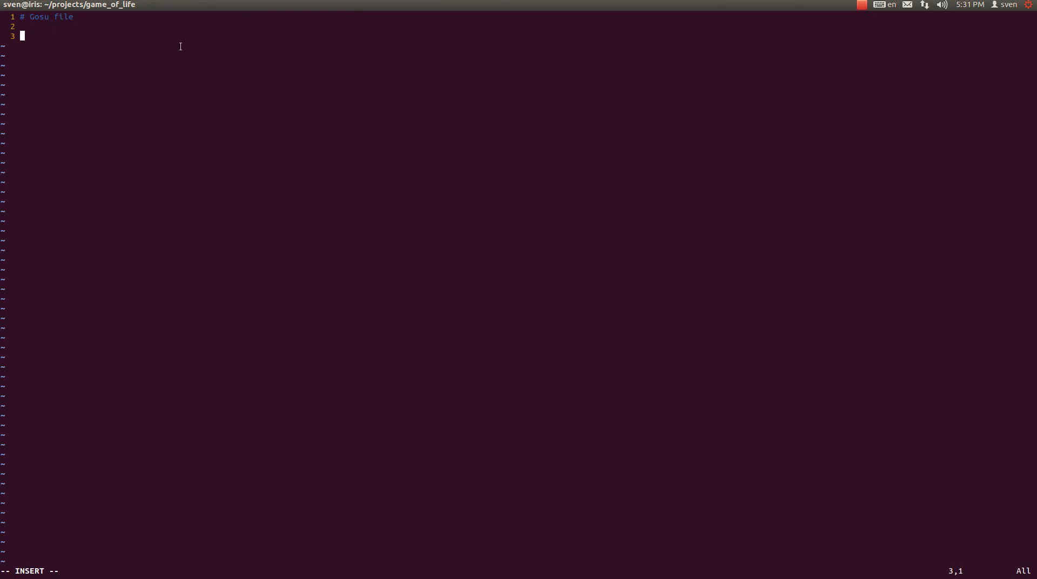
pyautogui.moveTo(228, 166)
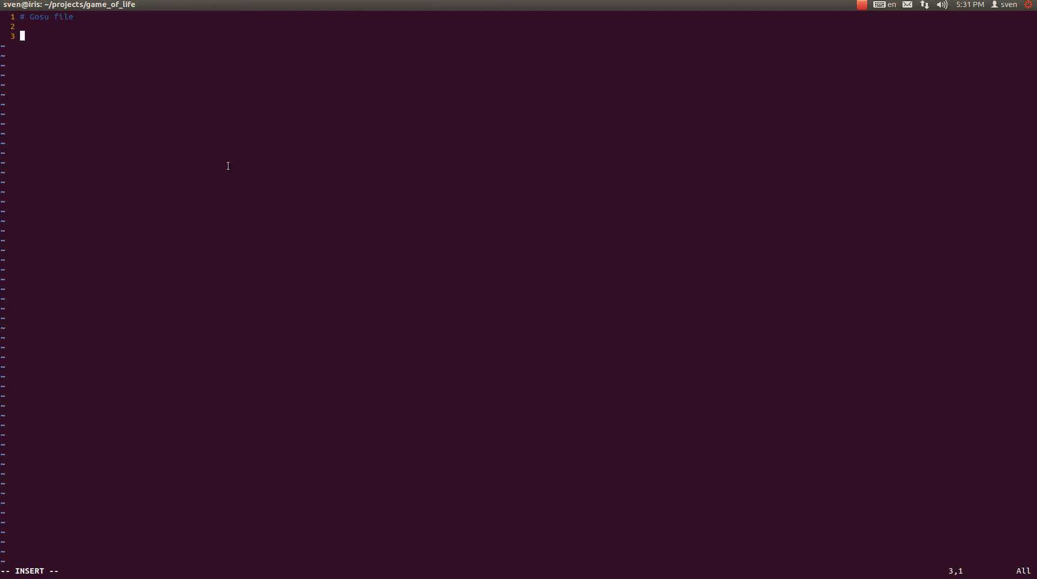
pyautogui.press('alt+Tab')
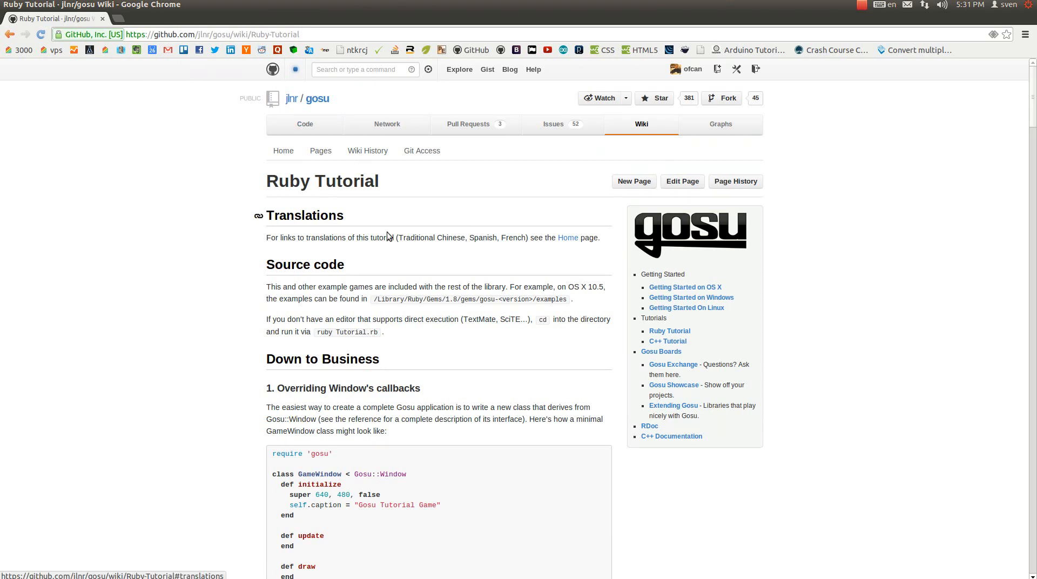
pyautogui.doubleClick(663, 274)
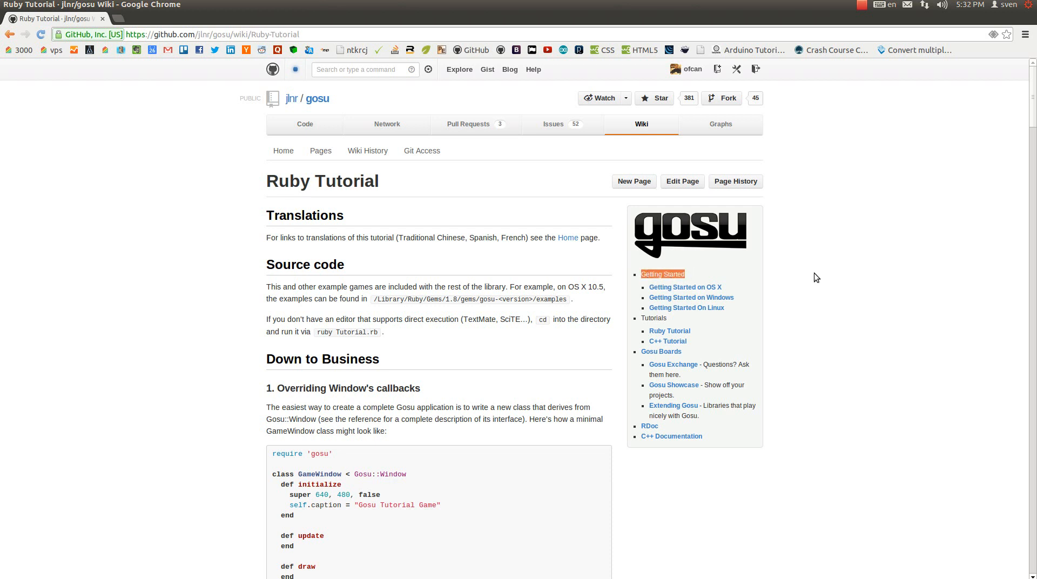
pyautogui.moveTo(694, 309)
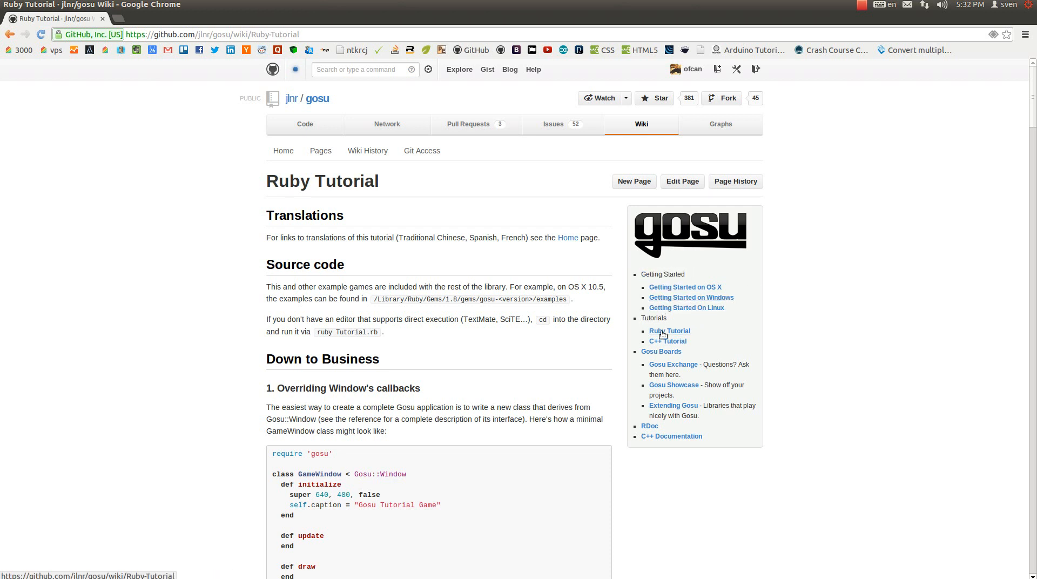
pyautogui.moveTo(1031, 112)
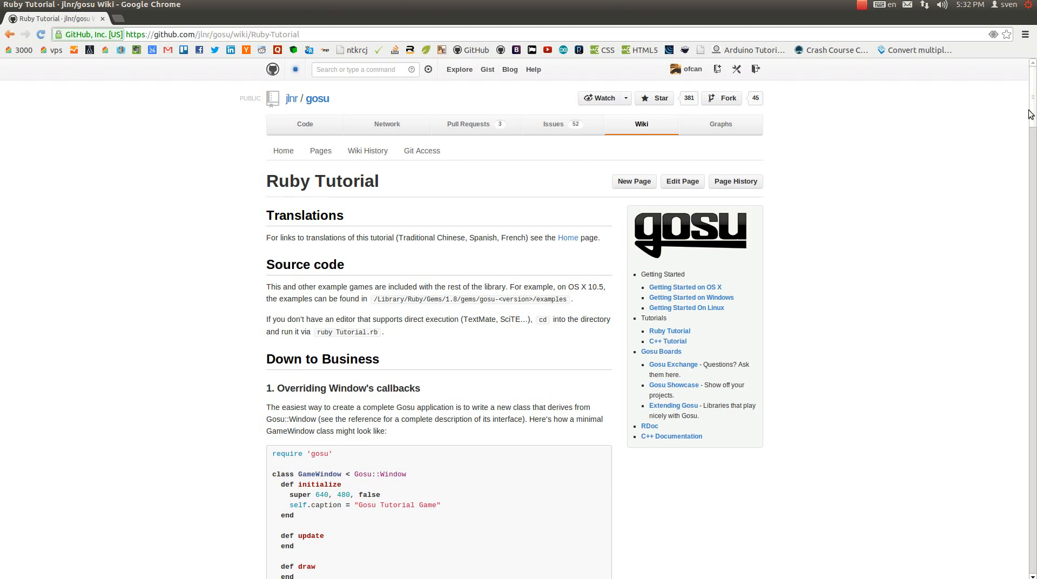
pyautogui.moveTo(256, 187)
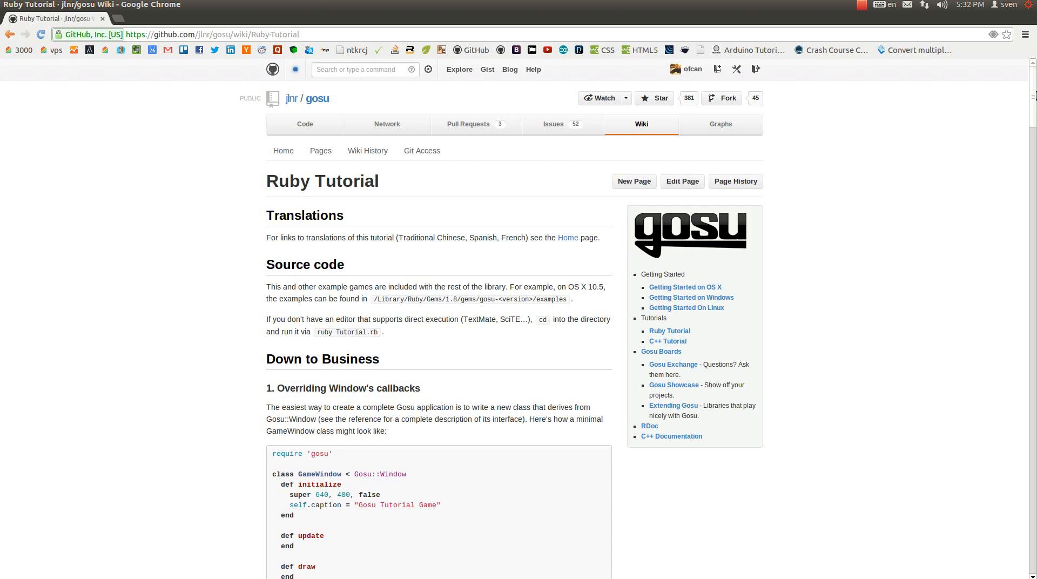
pyautogui.scroll(-3)
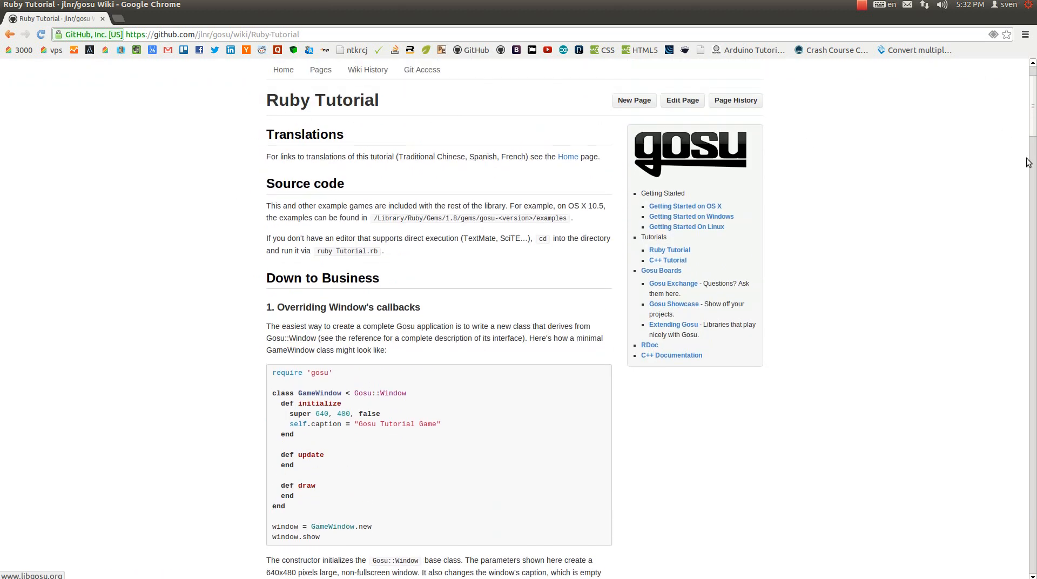
pyautogui.scroll(-3)
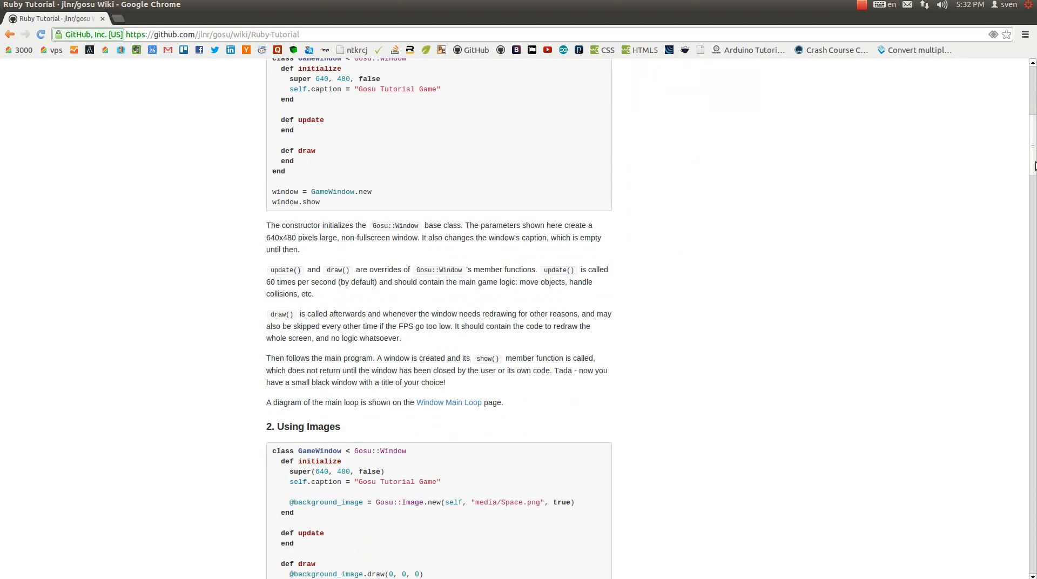
pyautogui.scroll(-3)
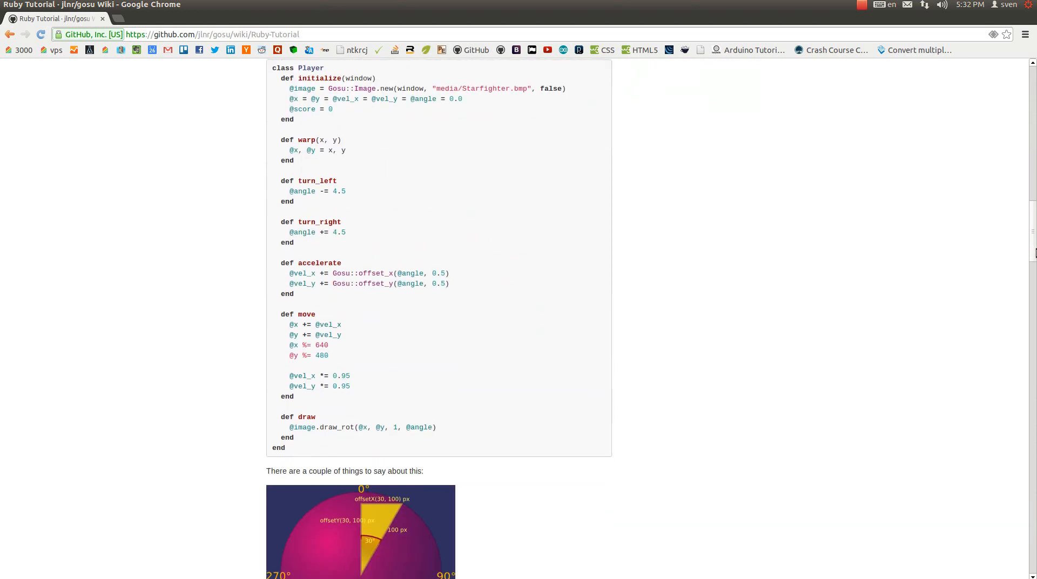
pyautogui.scroll(-3)
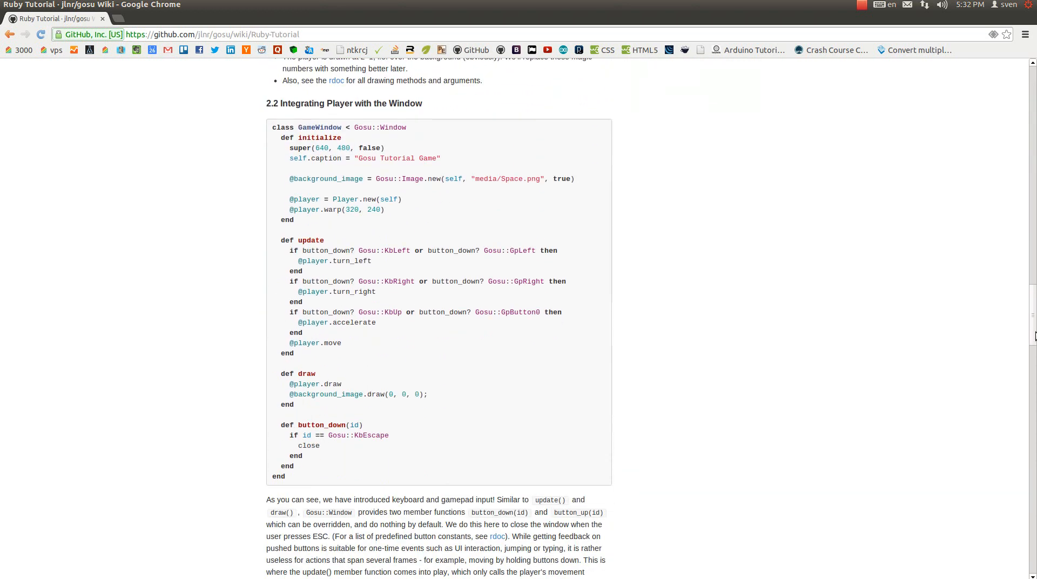
pyautogui.scroll(-3)
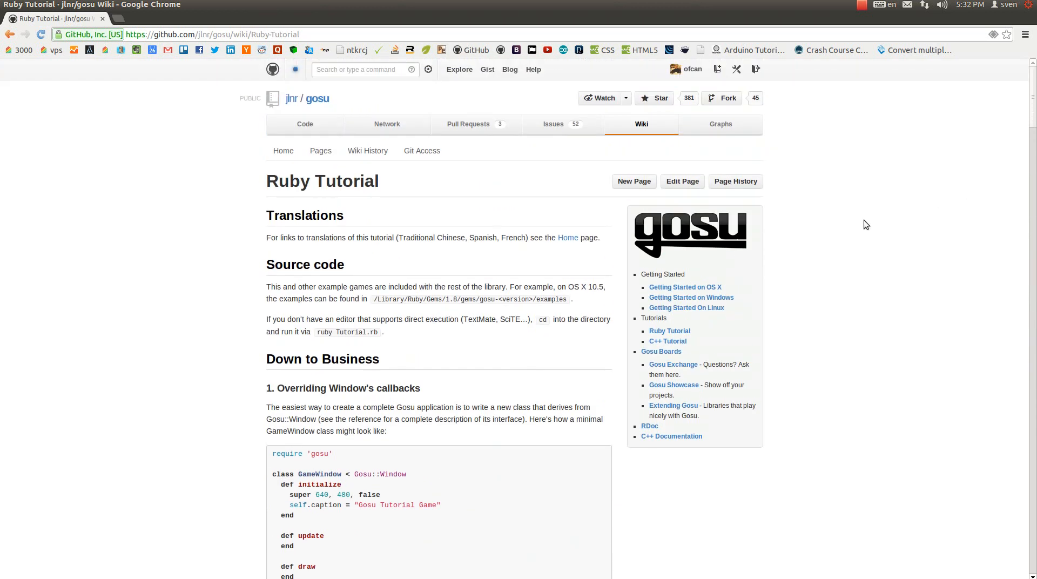
pyautogui.scroll(-3)
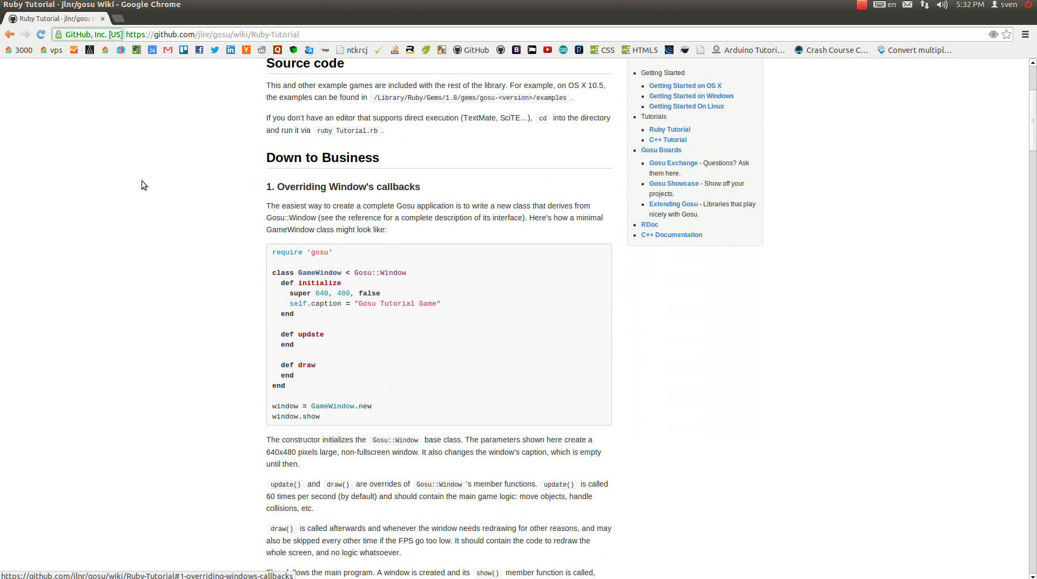
pyautogui.moveTo(218, 204)
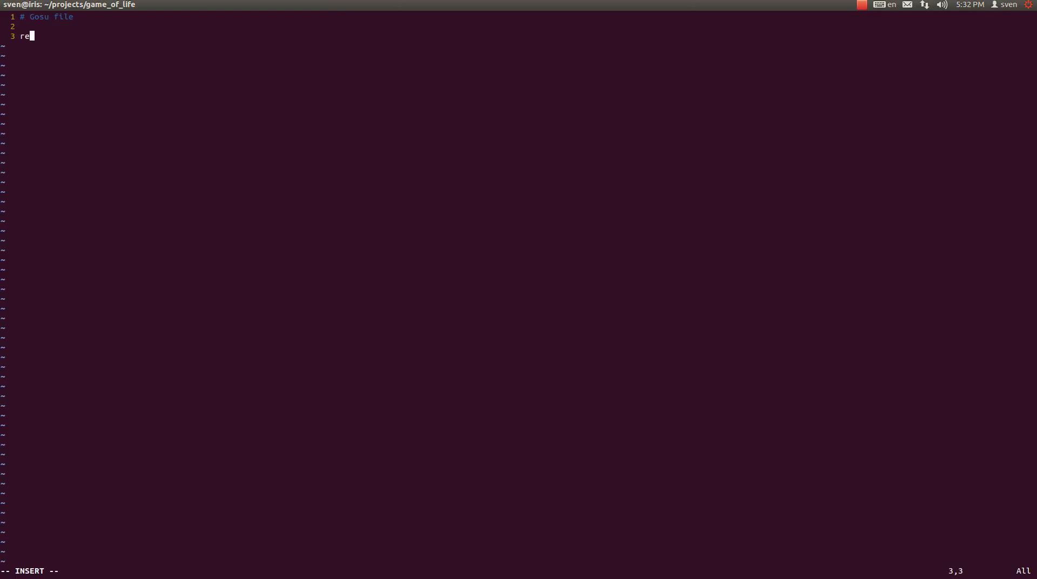
# Add require 'gosu' and bring up the project files in a Vexplore split.
pyautogui.write("quire '")
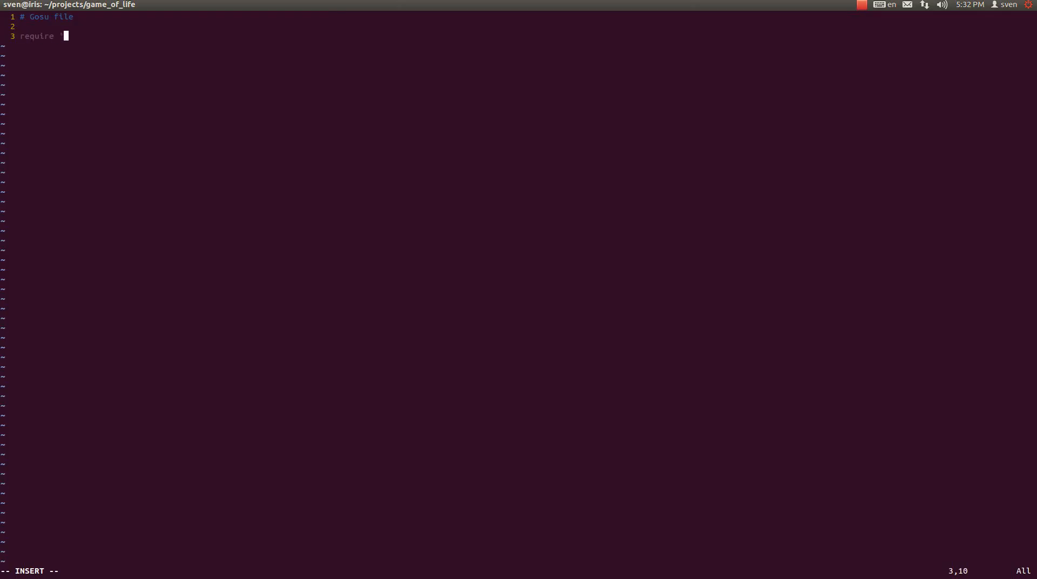
pyautogui.write("gosu'")
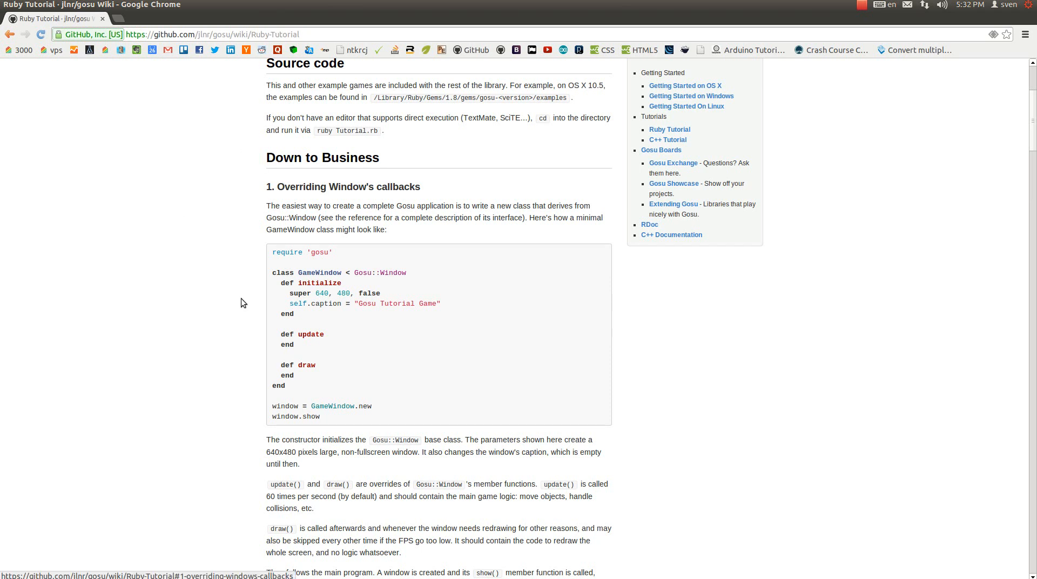
pyautogui.doubleClick(301, 253)
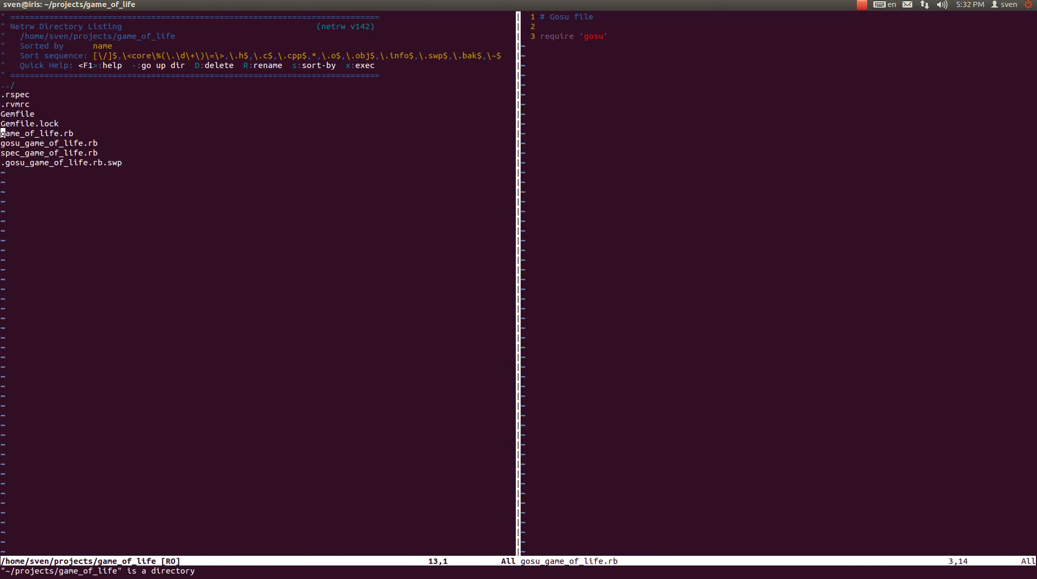
pyautogui.press('V')
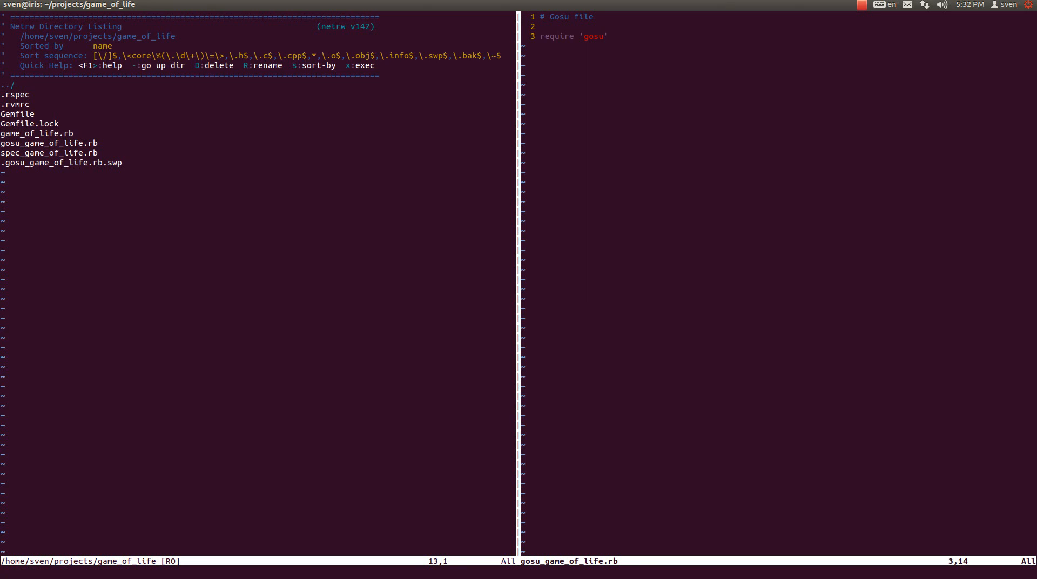
# Add require_relative 'game_of_life.rb' on the next line and save the file.
pyautogui.press('o')
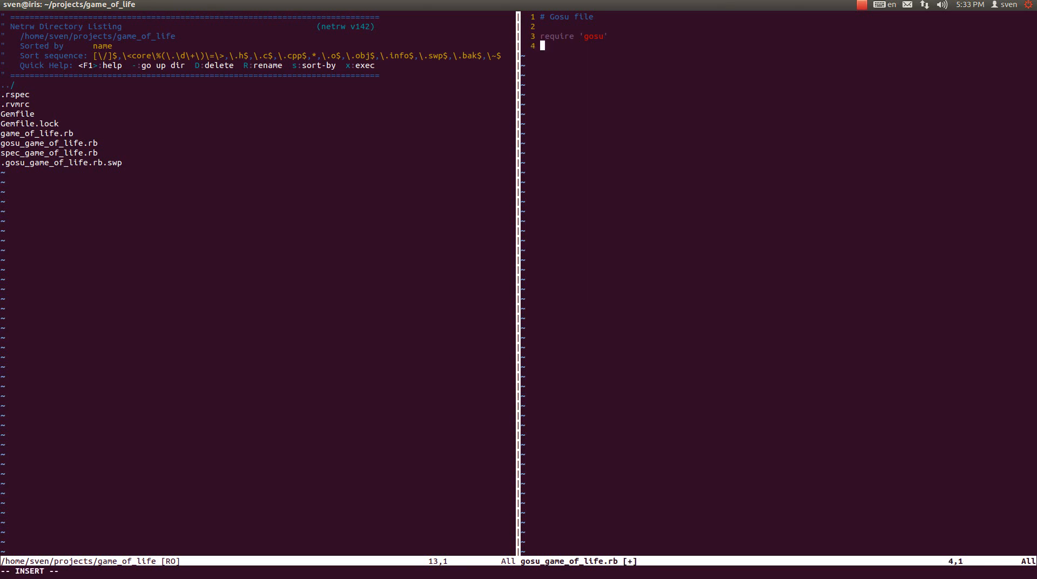
pyautogui.write('require_relati')
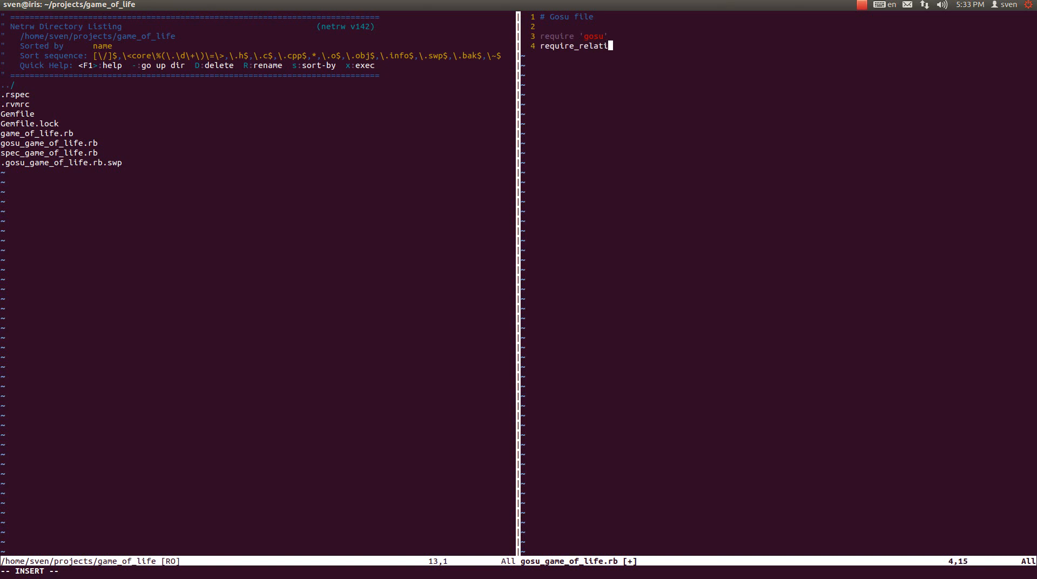
pyautogui.write("ve 'game_of_life.rb")
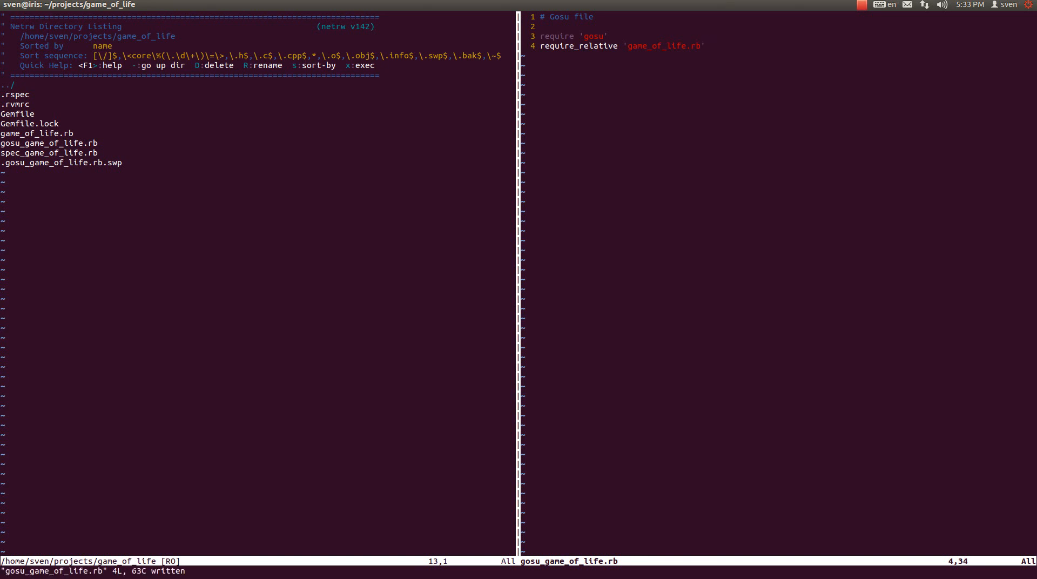
pyautogui.press('o')
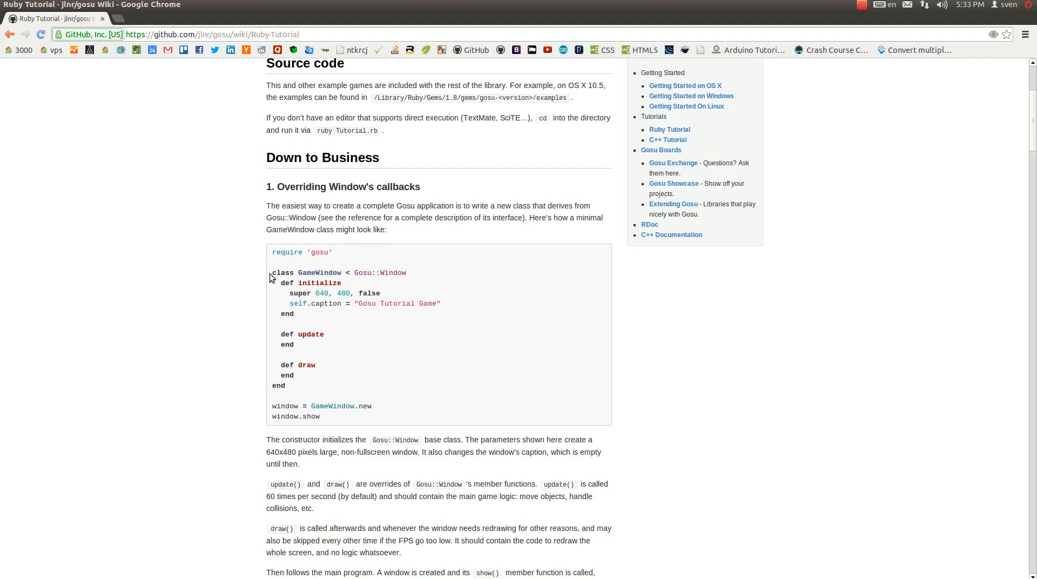
# Select class, GameWindow and the code sample in the wiki's minimal GameWindow example to study it.
pyautogui.doubleClick(282, 273)
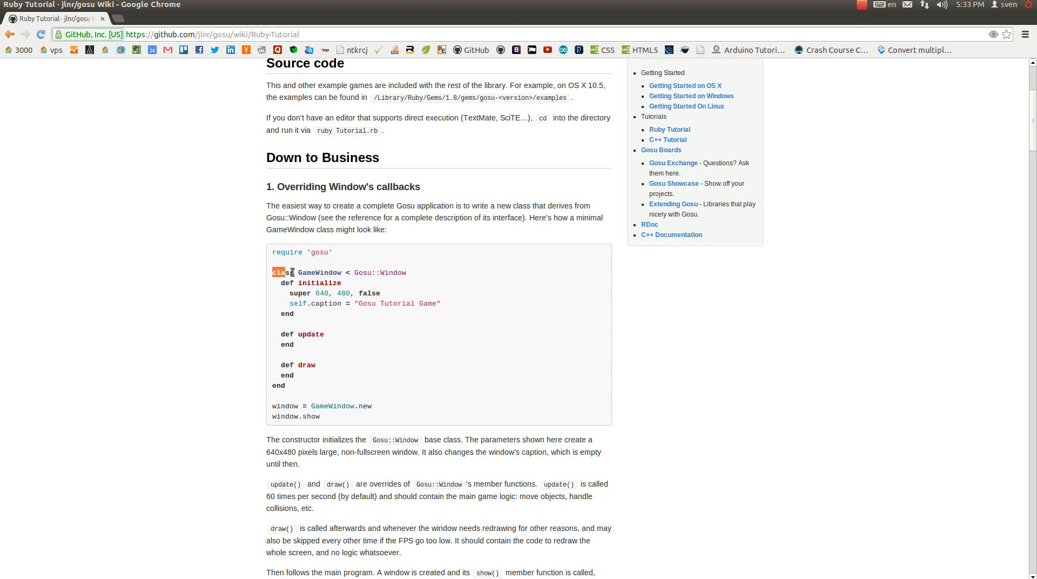
pyautogui.doubleClick(317, 272)
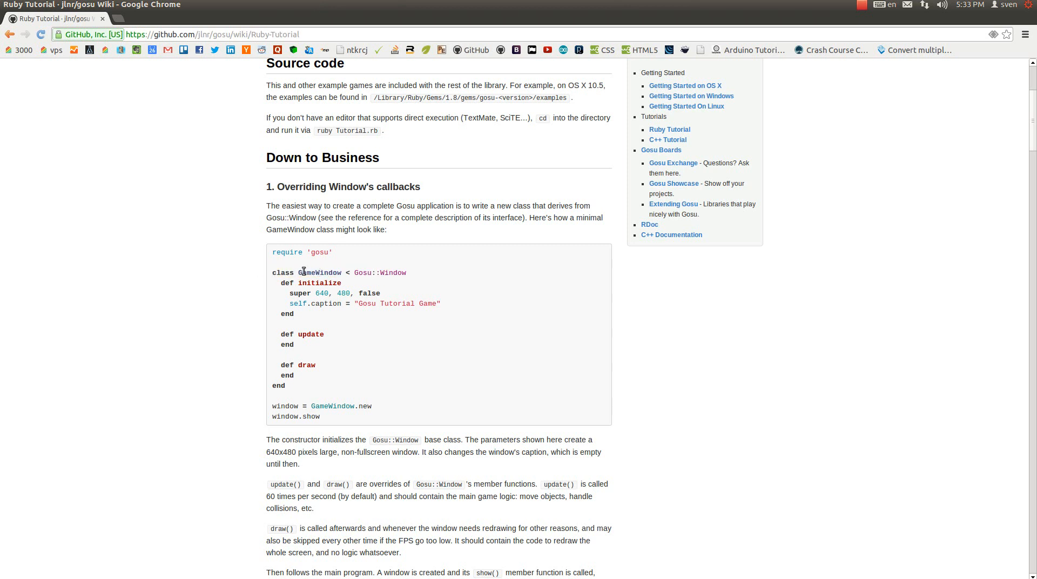
pyautogui.moveTo(348, 272)
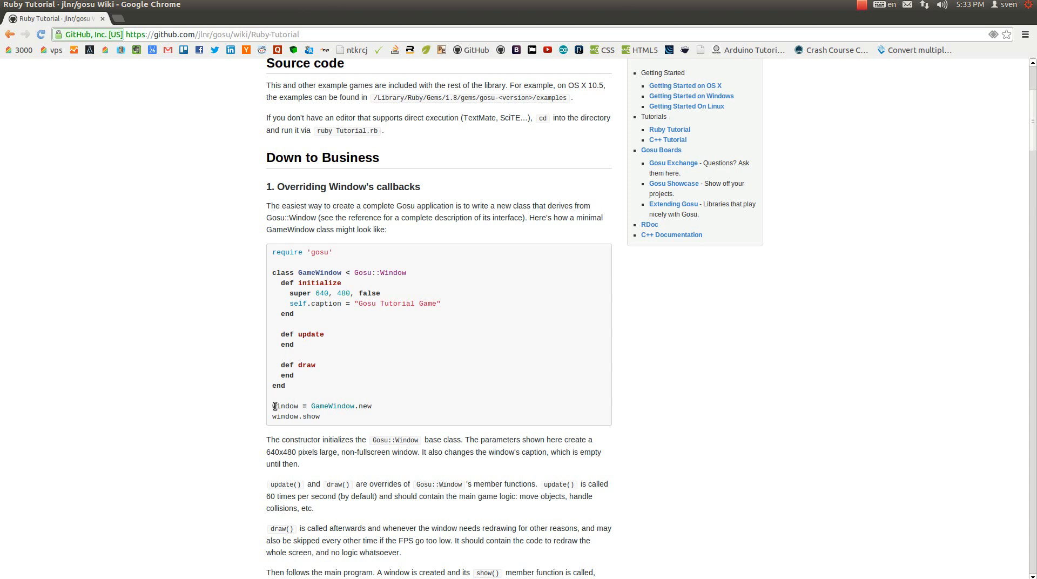
pyautogui.moveTo(310, 406)
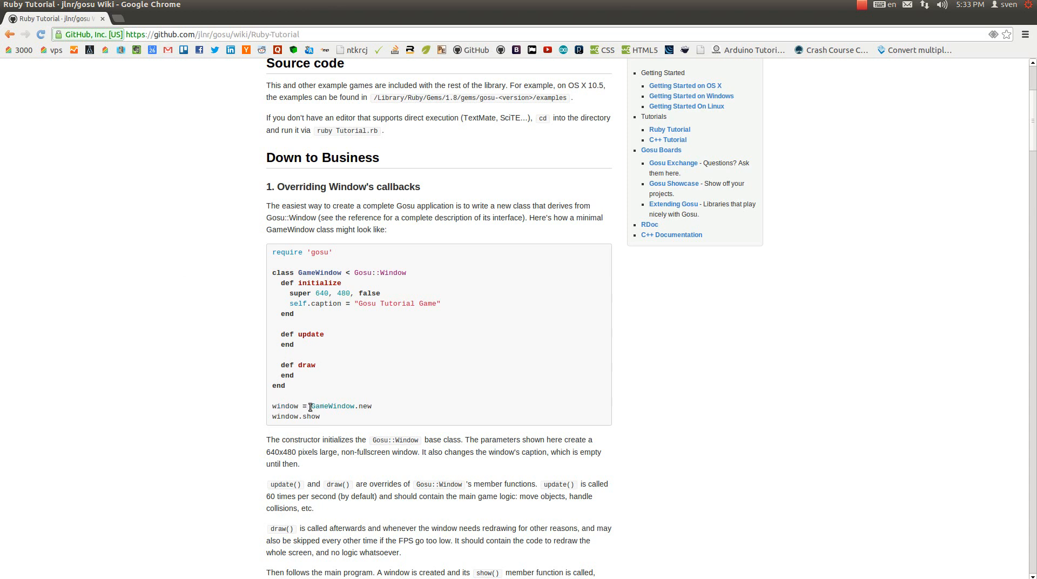
pyautogui.moveTo(277, 272)
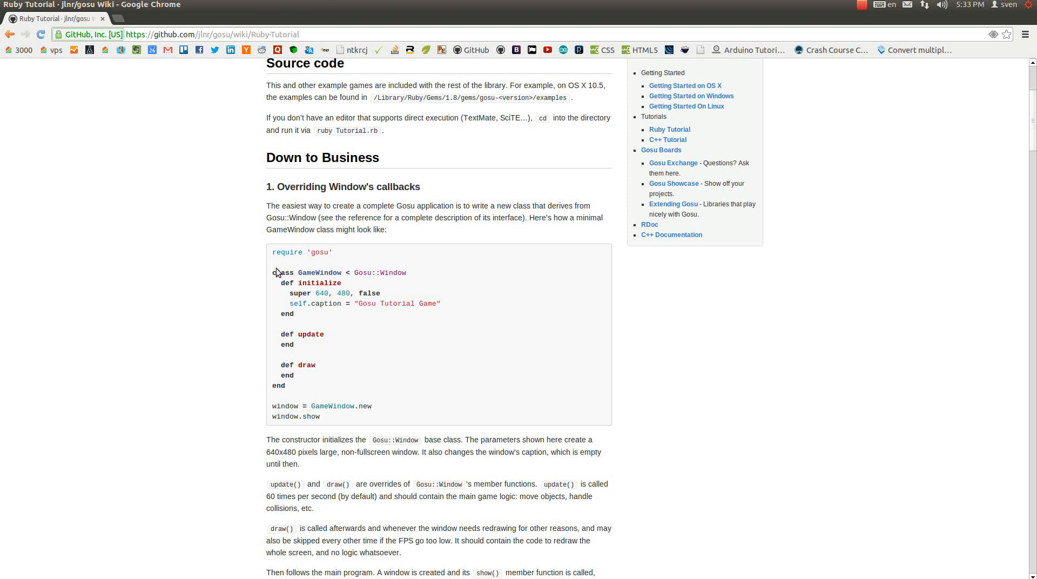
pyautogui.moveTo(275, 273); pyautogui.dragTo(285, 386)
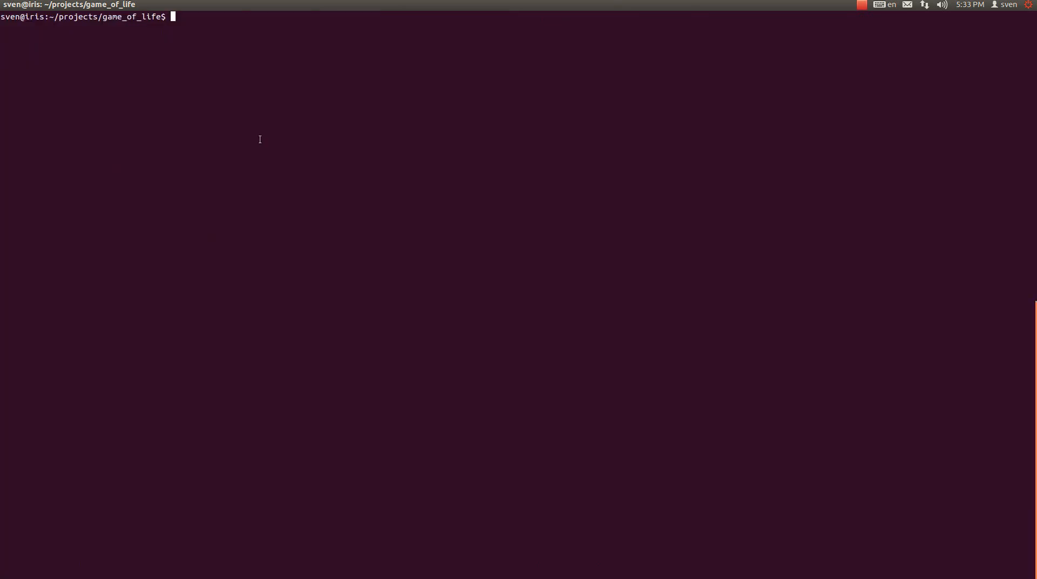
# Run ruby gosu_game_of_life.rb, which returns silently to the prompt.
pyautogui.write('ruby gosu_game_of_life.rb')
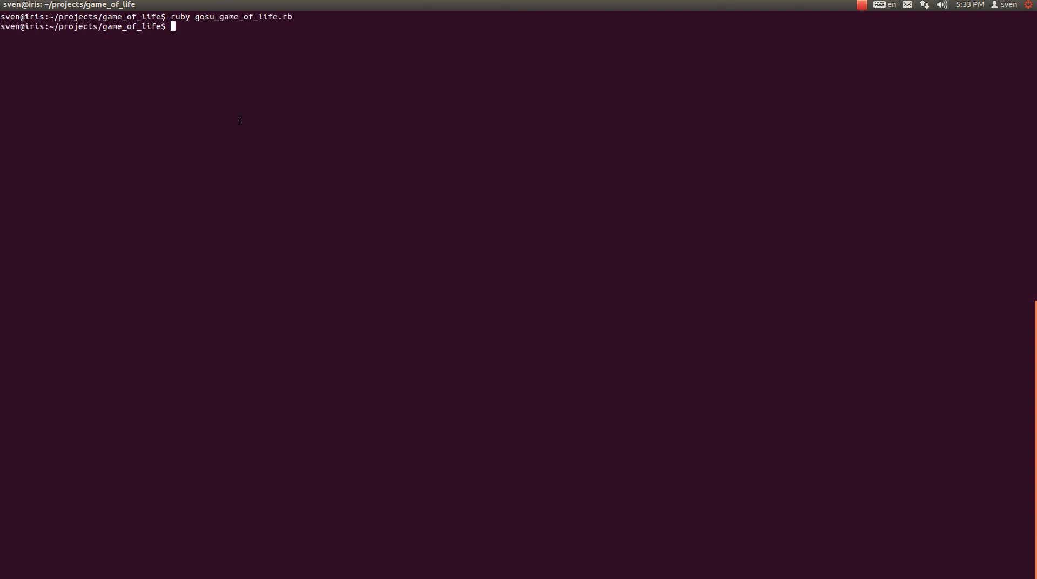
pyautogui.moveTo(227, 64)
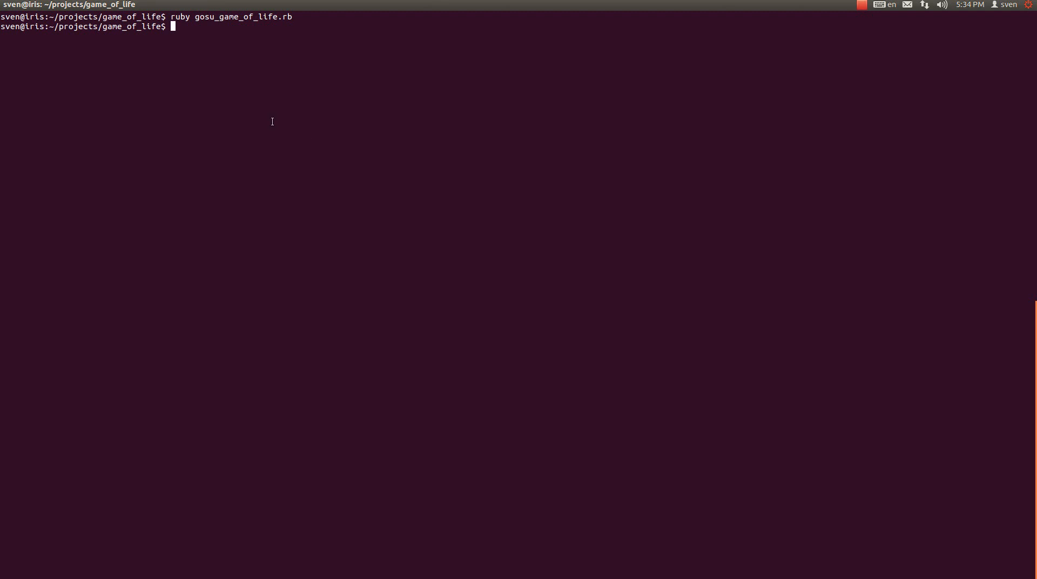
pyautogui.moveTo(232, 144)
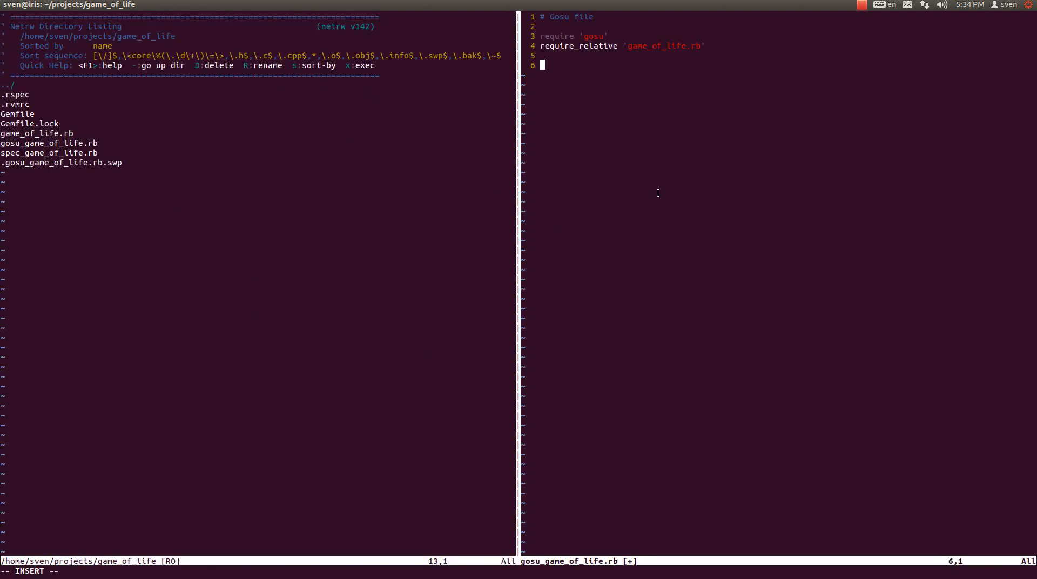
# Declare class GameOfLifeWindow < Gosu::Window with its end, then leave for the tutorial.
pyautogui.write('class GameOfLifeWindow < G')
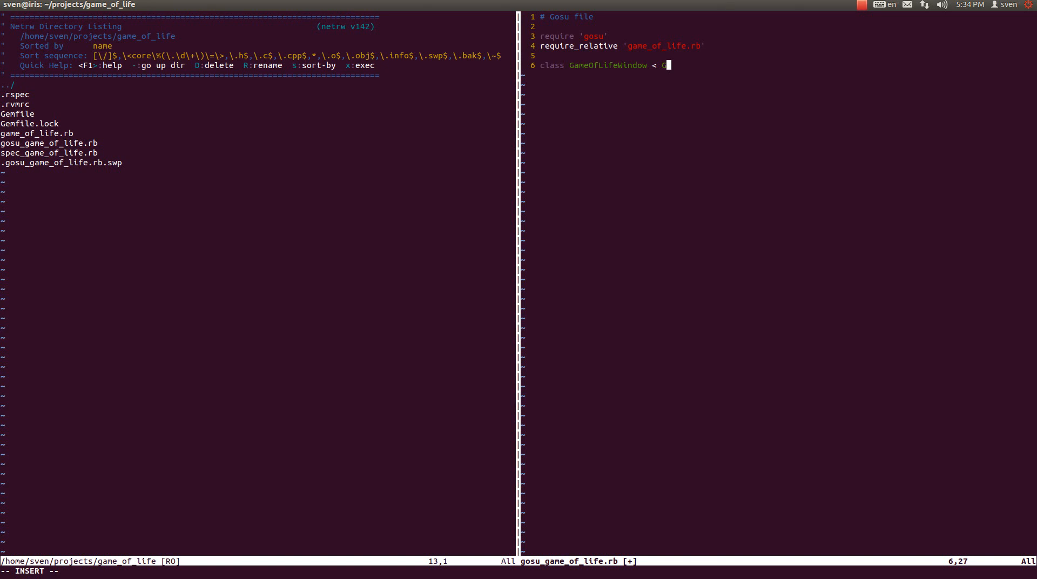
pyautogui.write('osu::Window')
pyautogui.write('end')
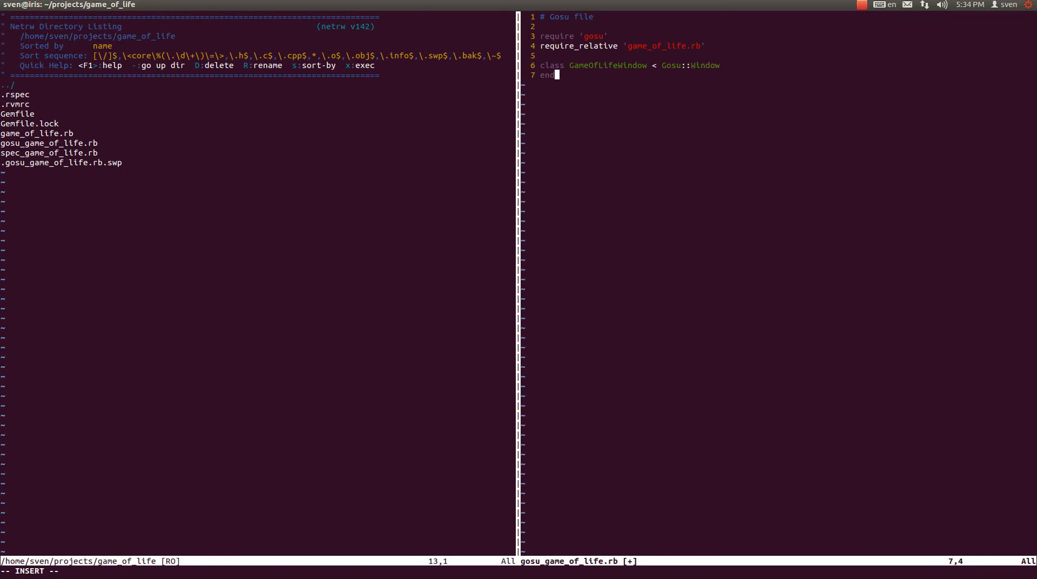
pyautogui.press('Escape')
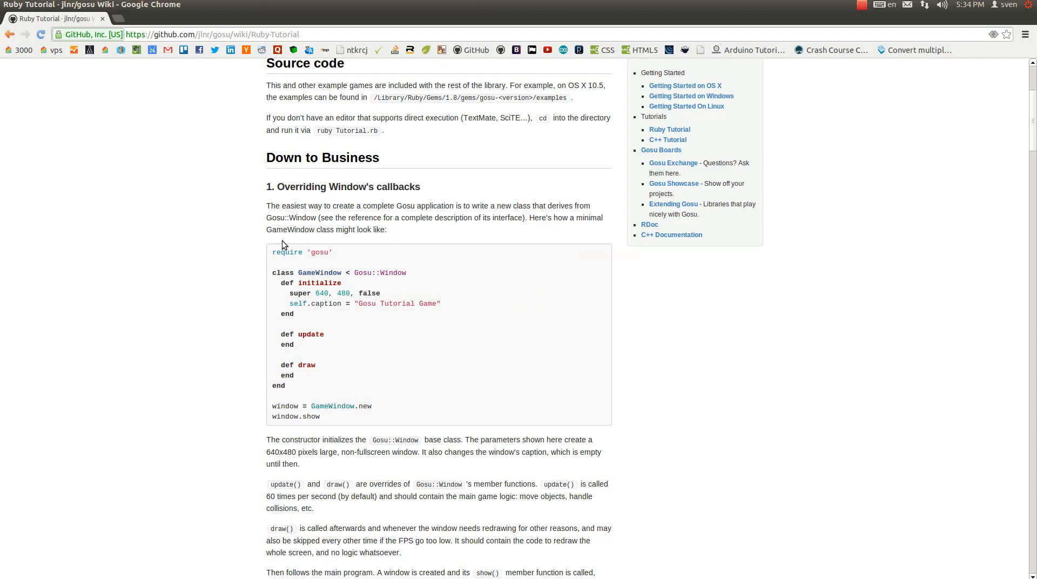
pyautogui.moveTo(324, 273)
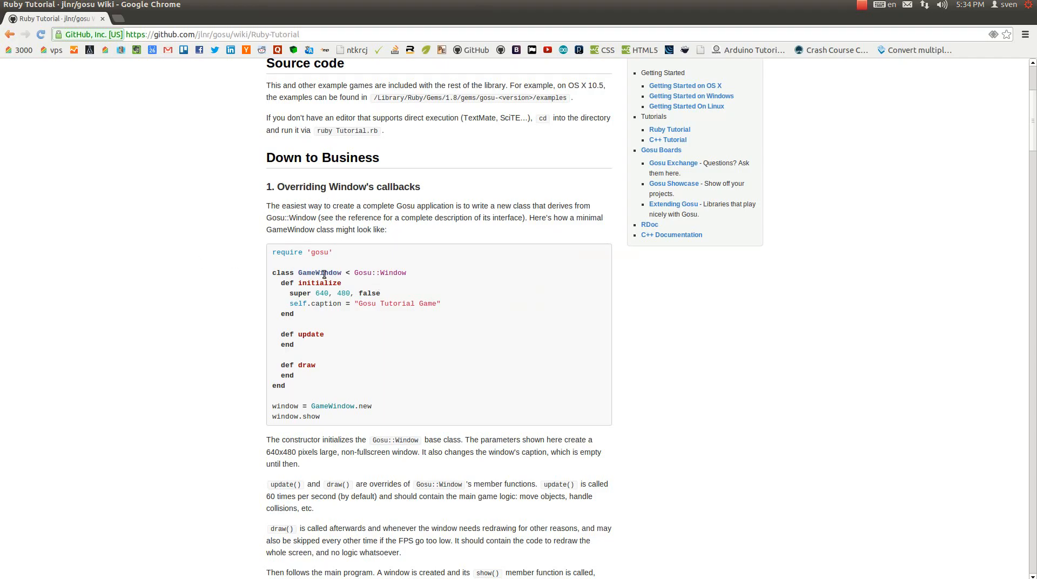
pyautogui.moveTo(279, 271)
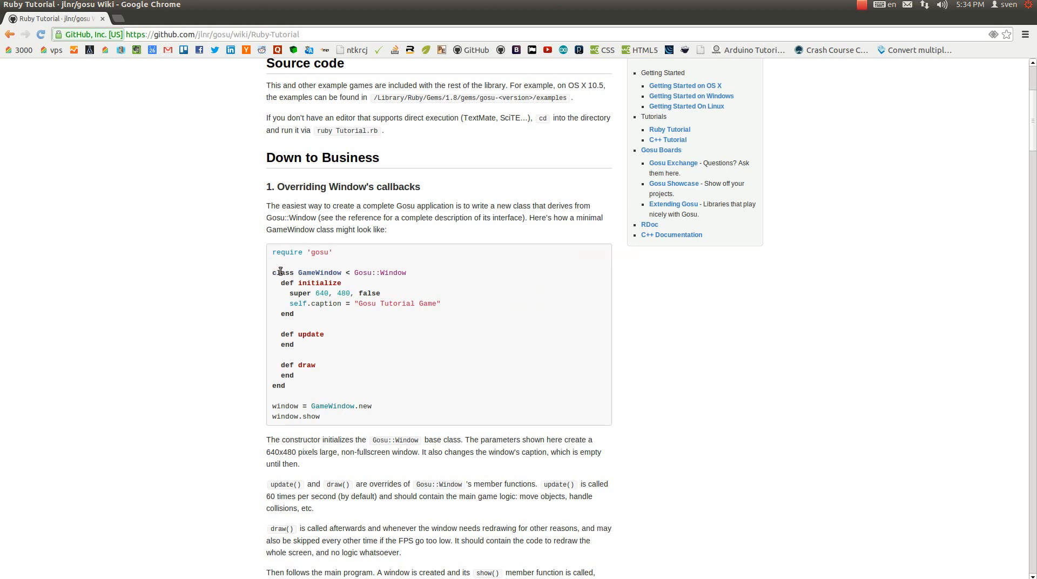
pyautogui.moveTo(301, 253)
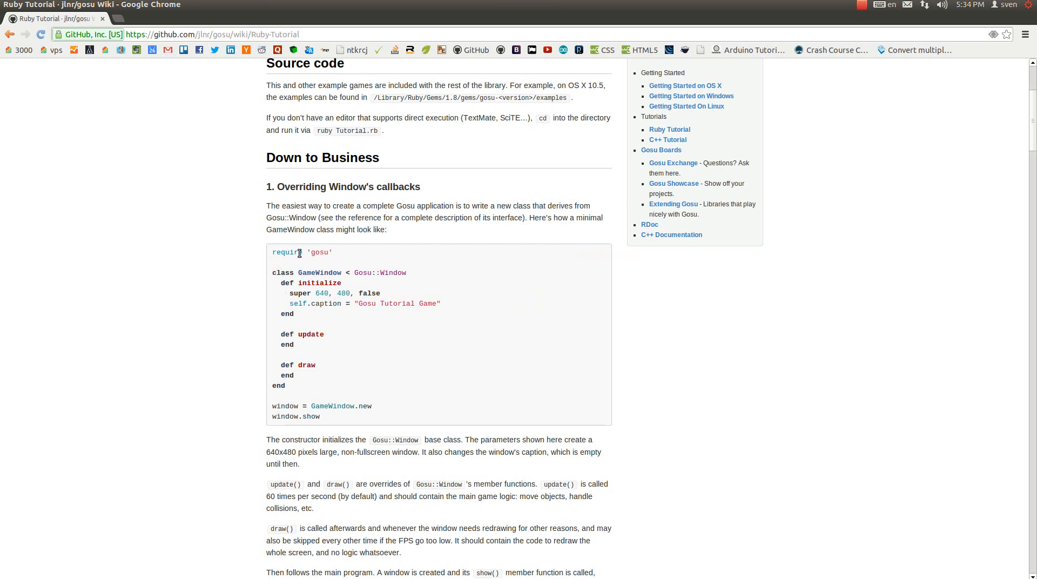
pyautogui.moveTo(287, 405)
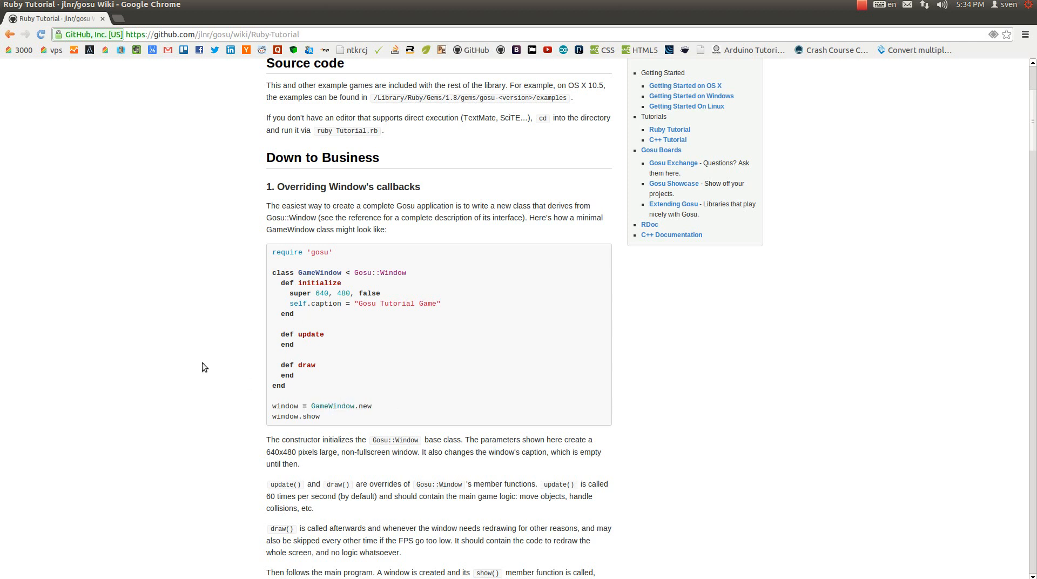
pyautogui.moveTo(325, 405)
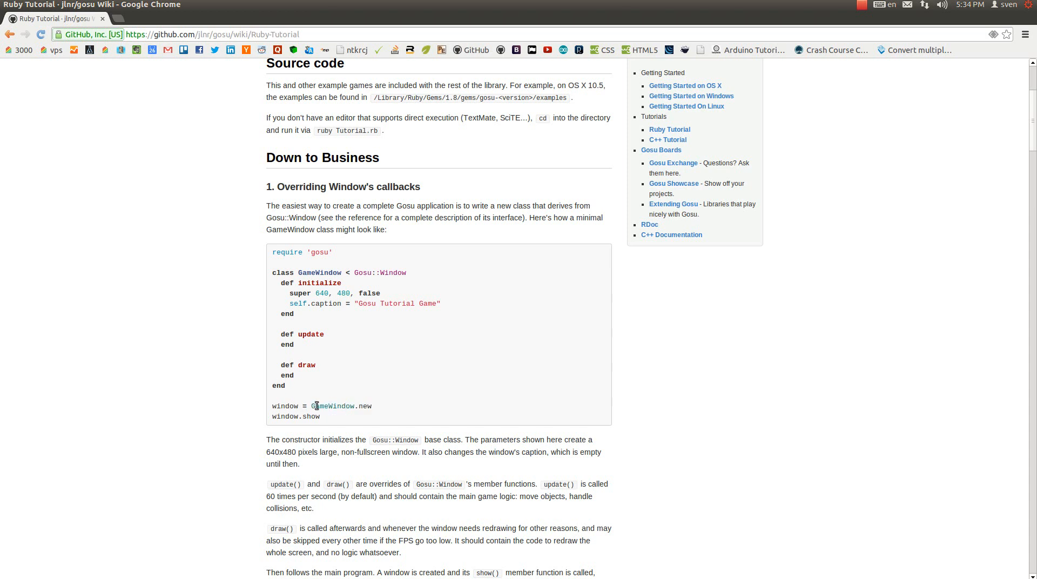
pyautogui.moveTo(312, 417)
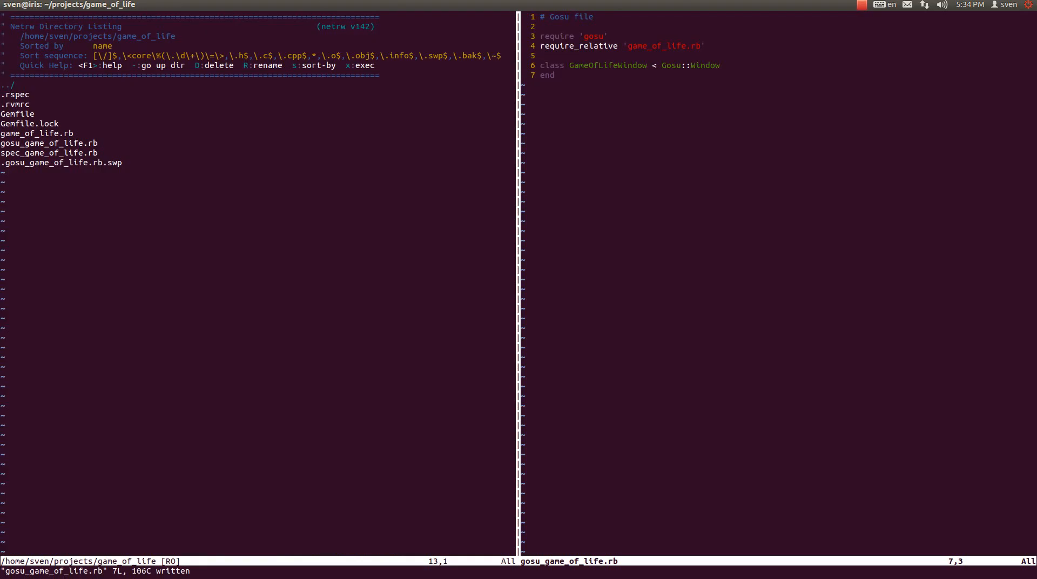
# Write GameOfLifeWindow.new.show on line 9 below the class.
pyautogui.write('GameO')
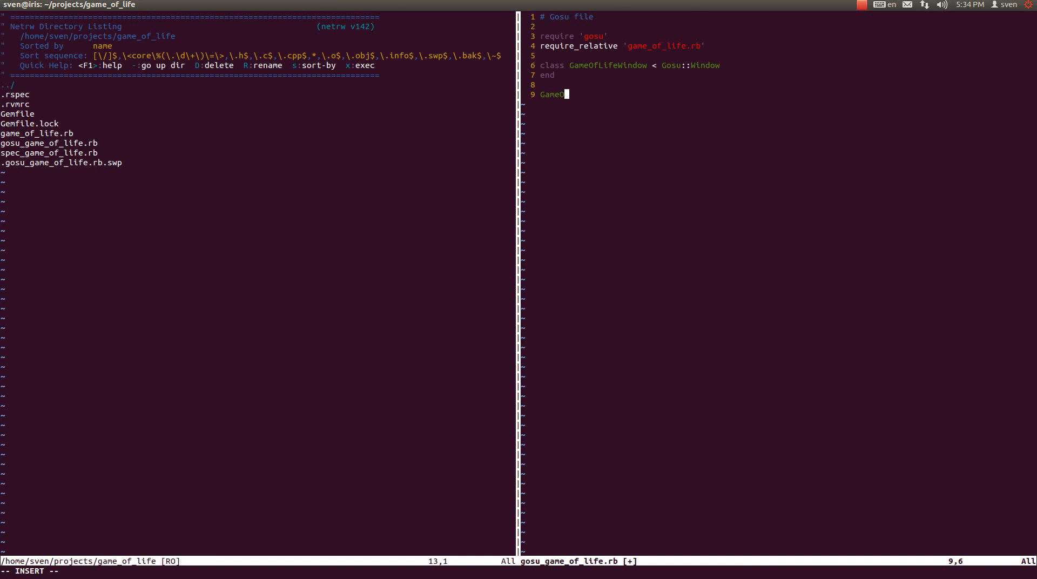
pyautogui.write('fL')
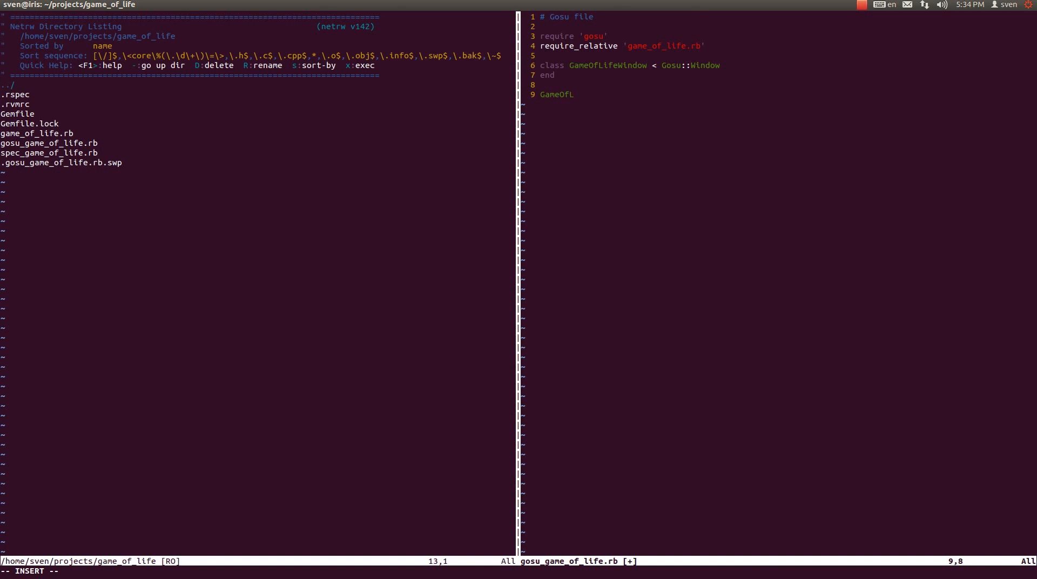
pyautogui.write('ife|')
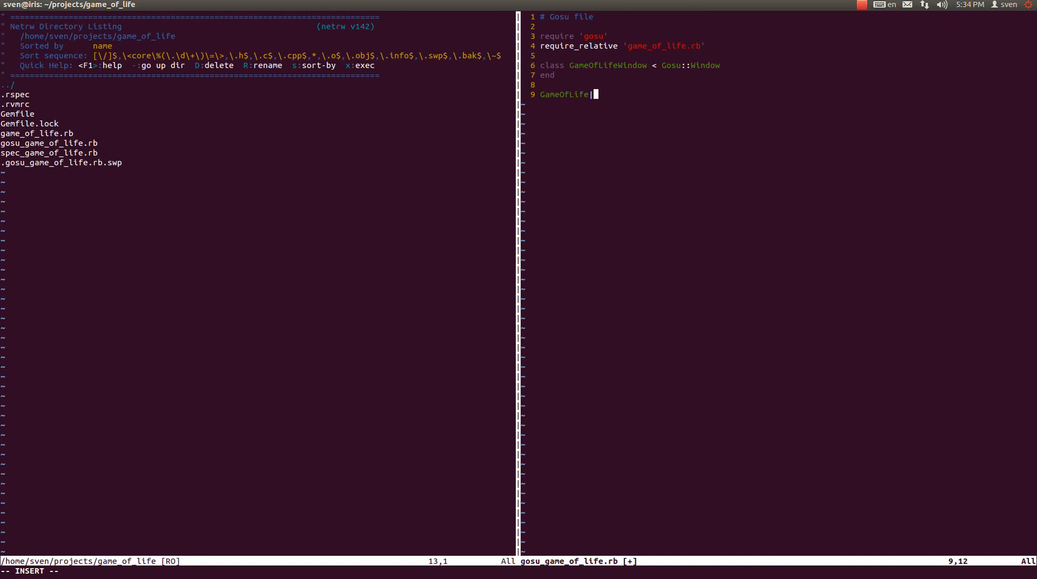
pyautogui.write('Window')
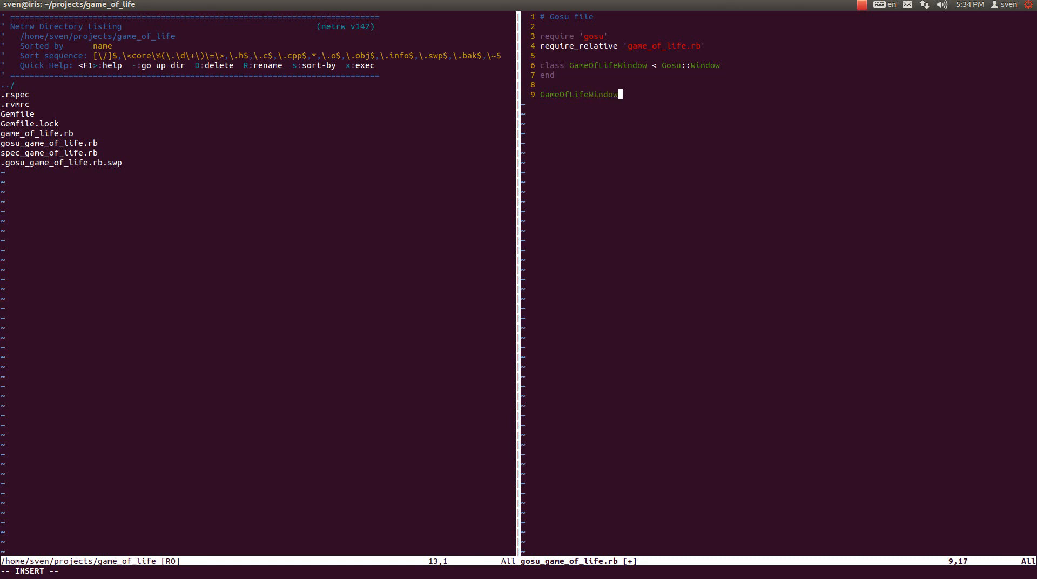
pyautogui.write('.new.sho')
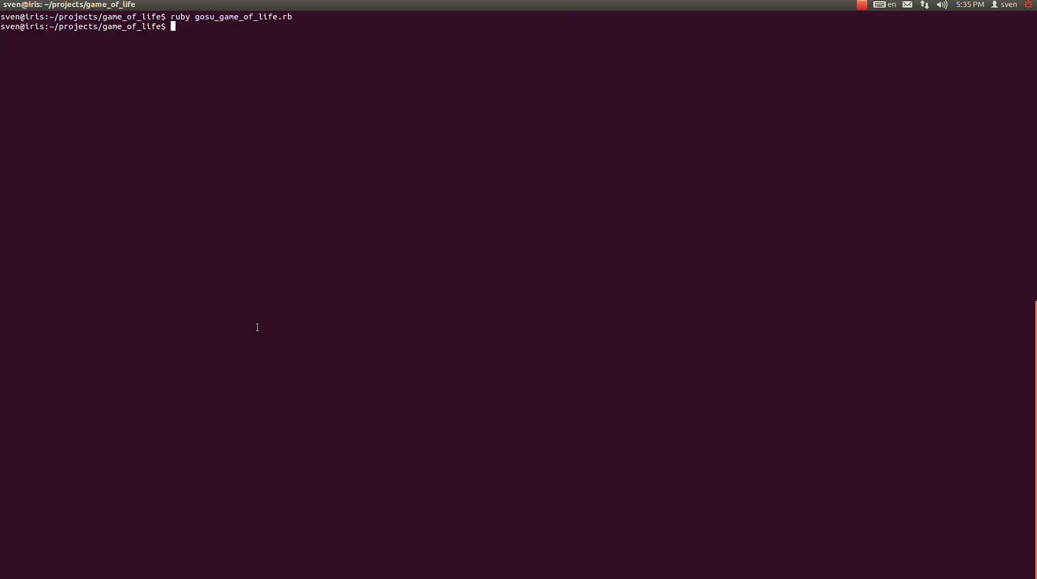
# Switch from the terminal over to Google Chrome.
pyautogui.press('Return')
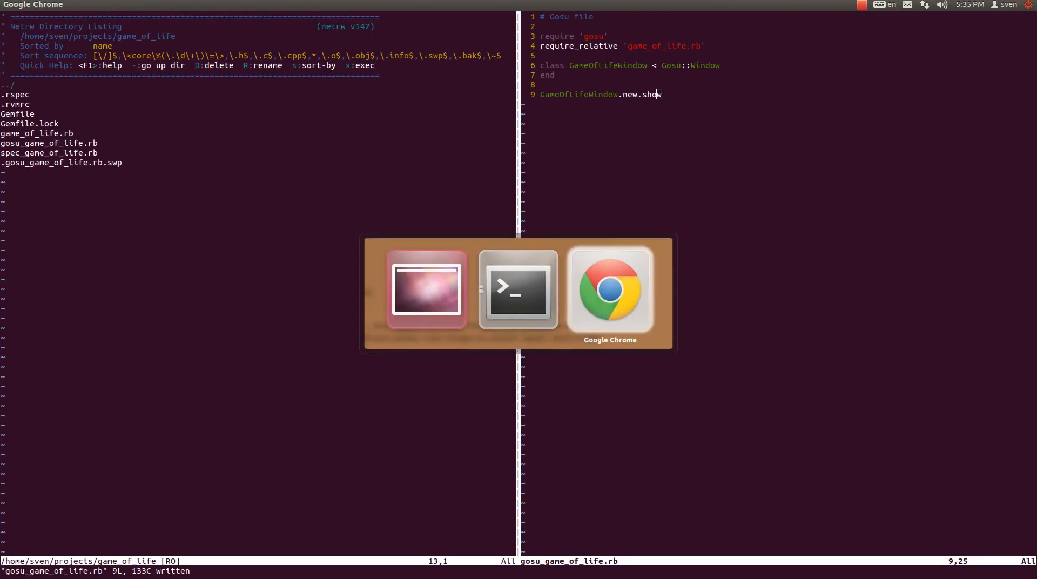
# Bring the tutorial forward and select its initialize method in the code sample.
pyautogui.click(609, 291)
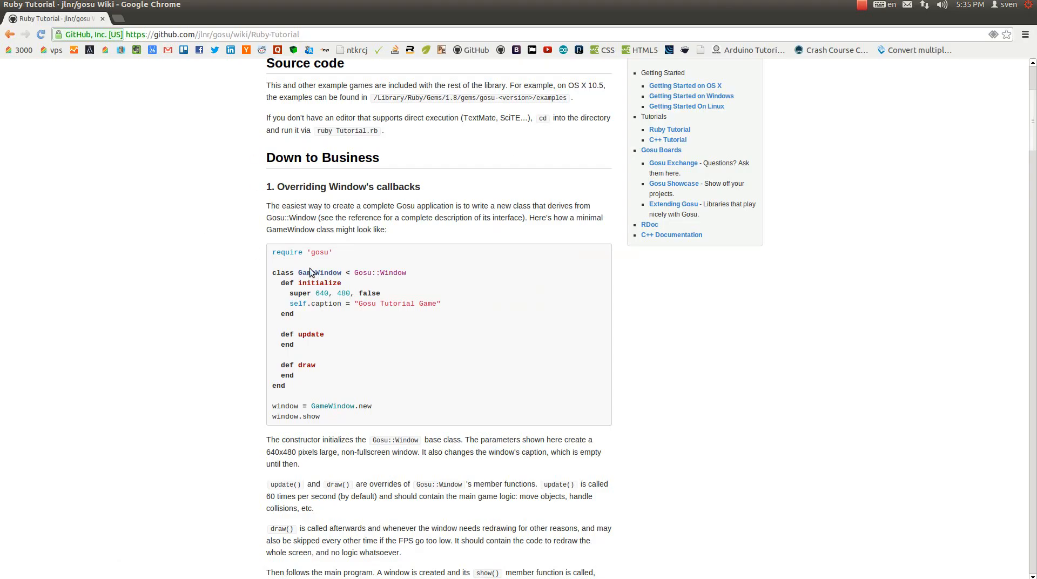
pyautogui.moveTo(278, 283); pyautogui.dragTo(318, 365)
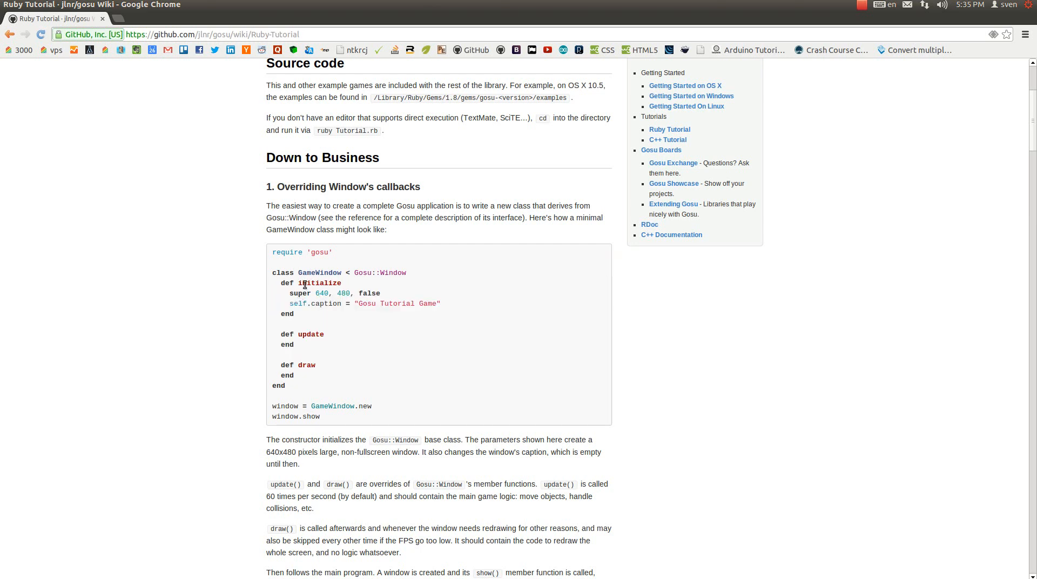
pyautogui.doubleClick(319, 282)
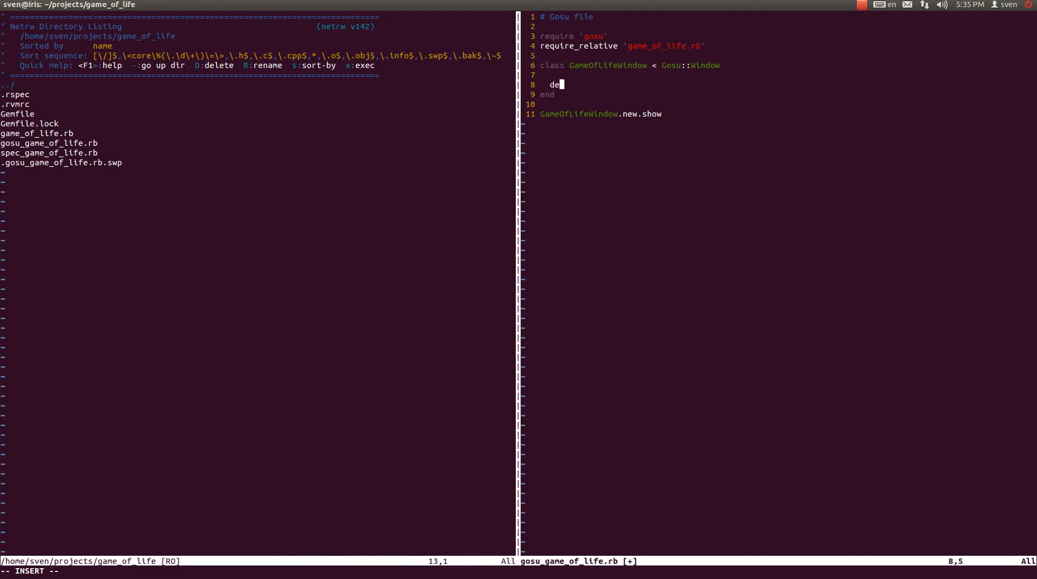
# Add empty initialize, update and draw methods inside GameOfLifeWindow and save the file.
pyautogui.write('f initial')
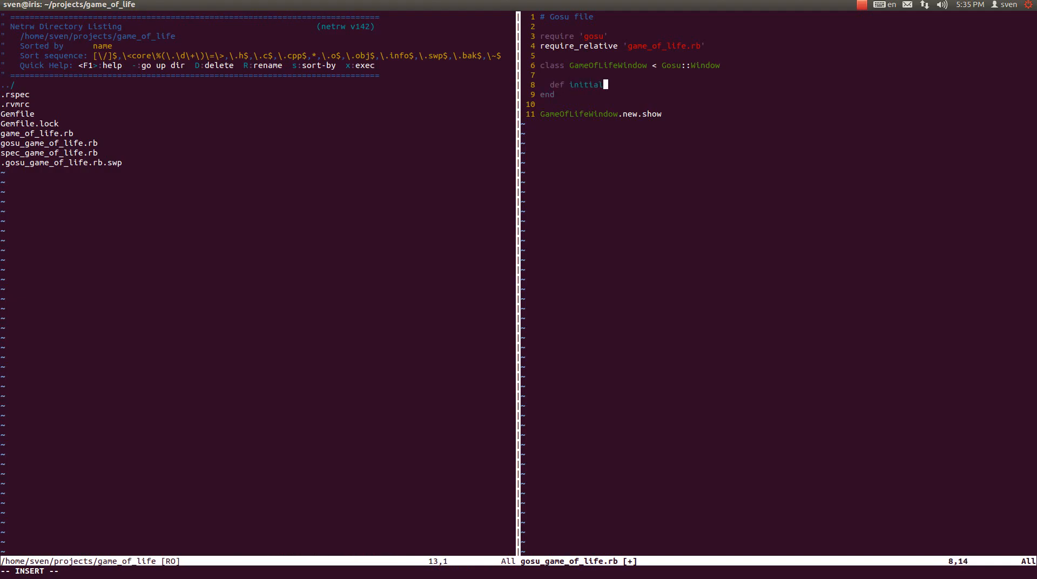
pyautogui.press('Enter')
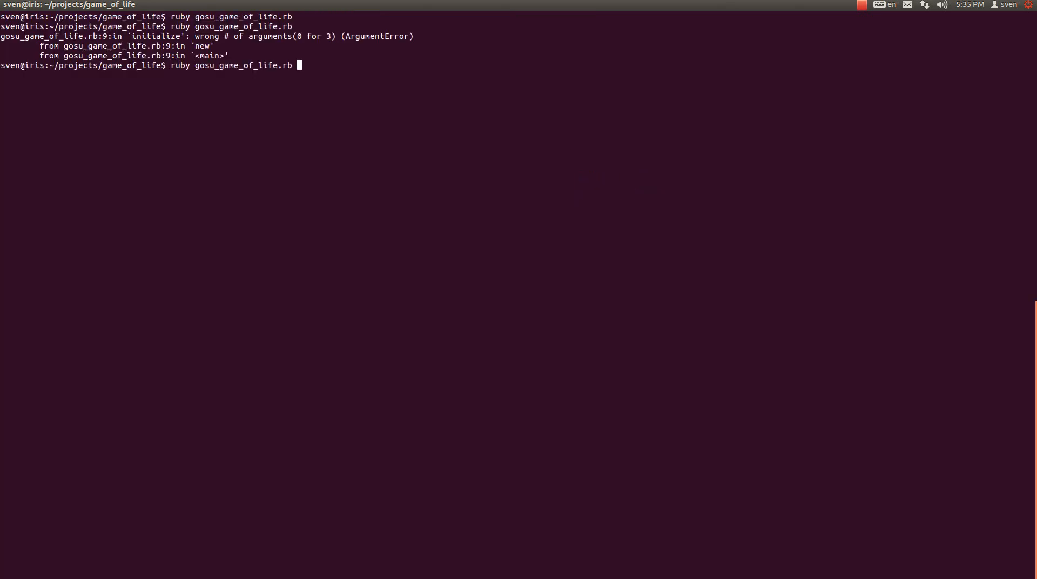
# Run ruby gosu_game_of_life.rb, which raises ArgumentError (0 for 3) in initialize.
pyautogui.press('Return')
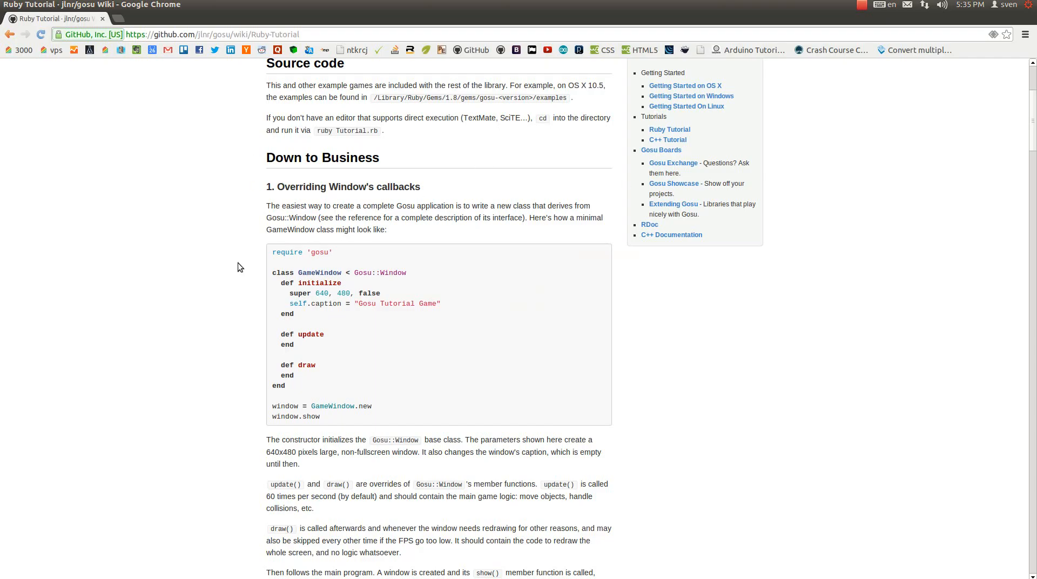
pyautogui.moveTo(338, 305)
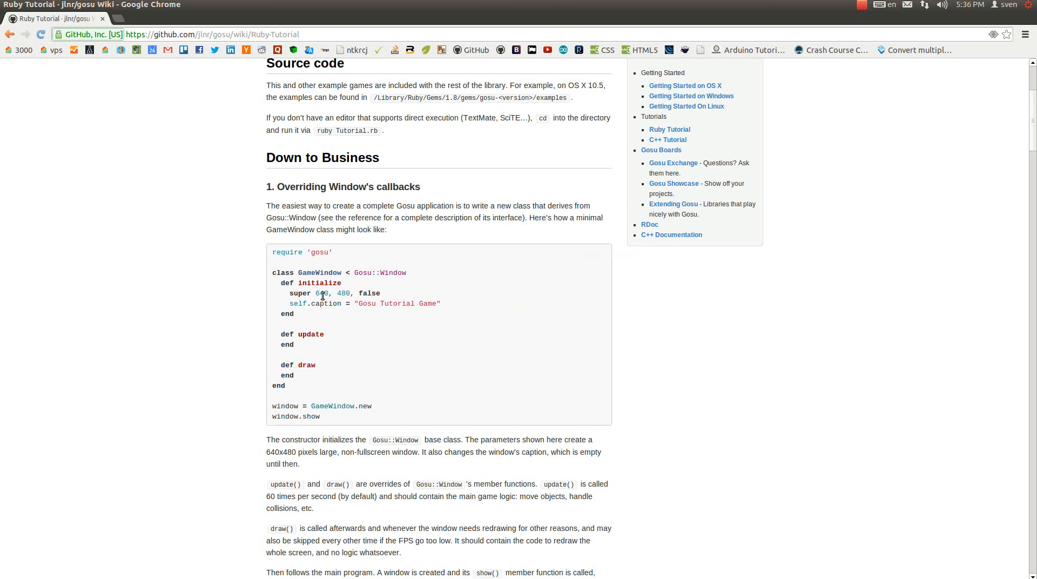
pyautogui.moveTo(261, 293)
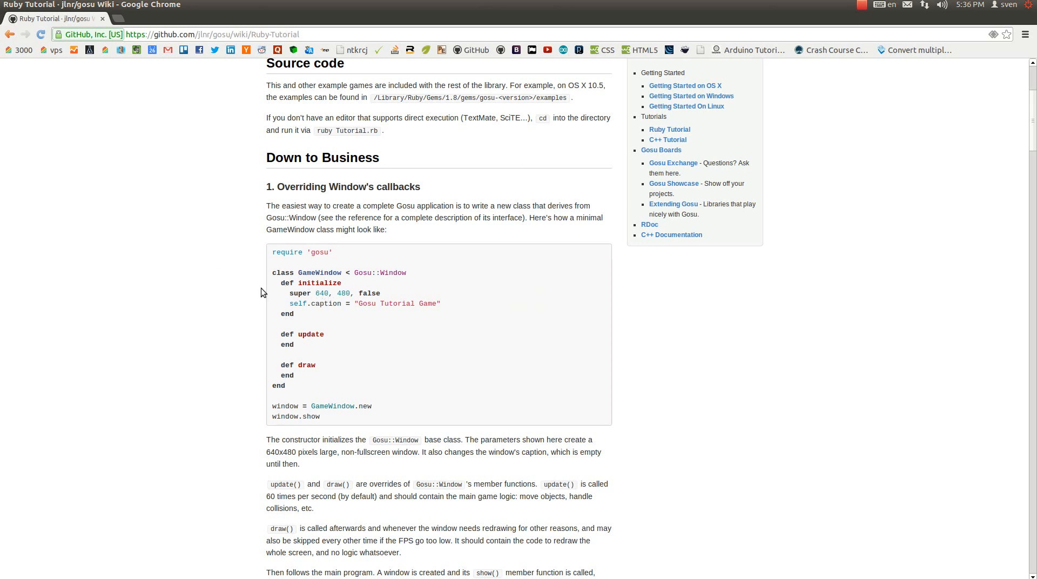
pyautogui.moveTo(316, 293)
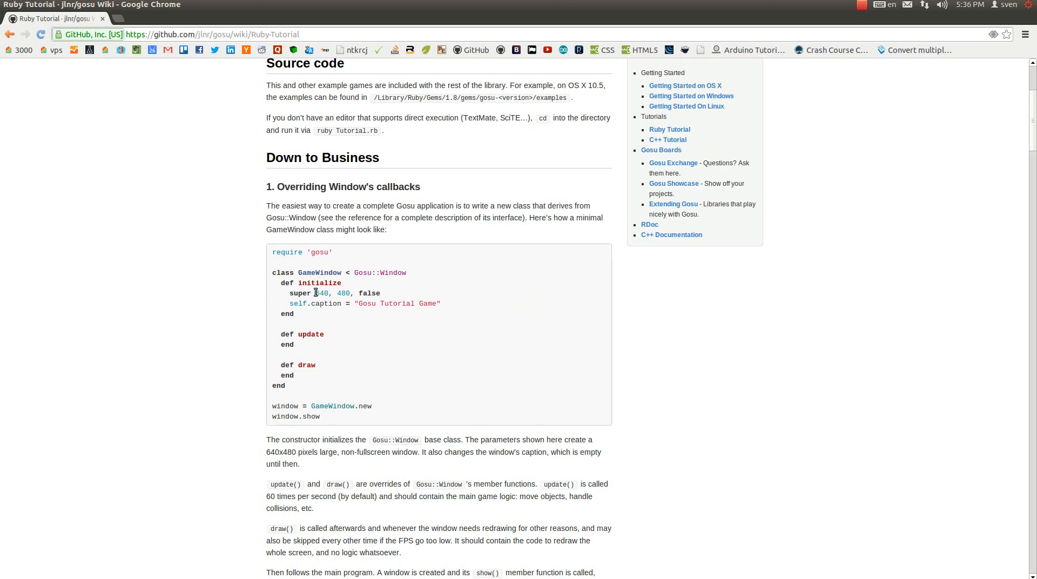
pyautogui.doubleClick(322, 294)
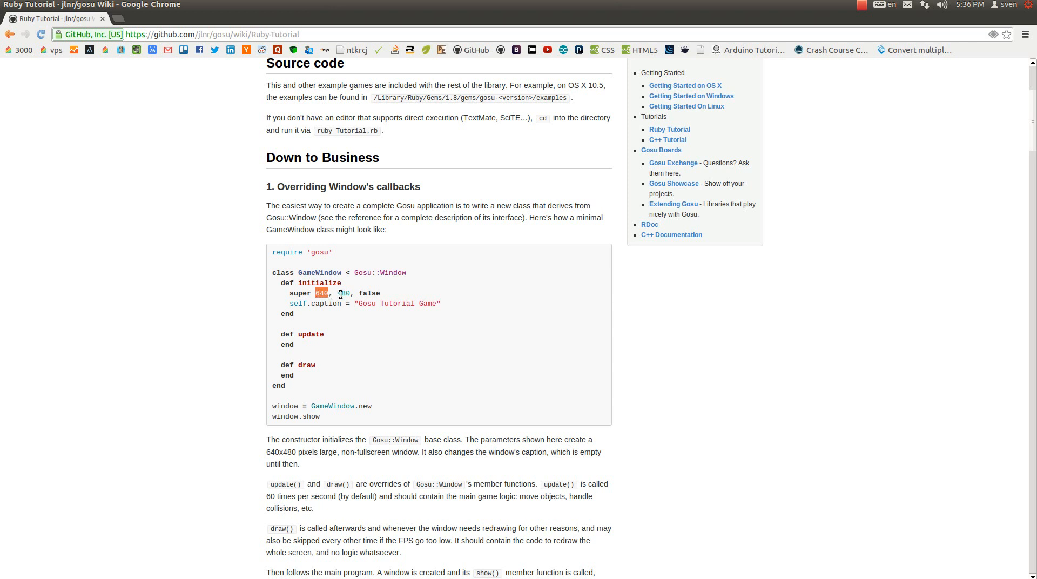
pyautogui.doubleClick(343, 294)
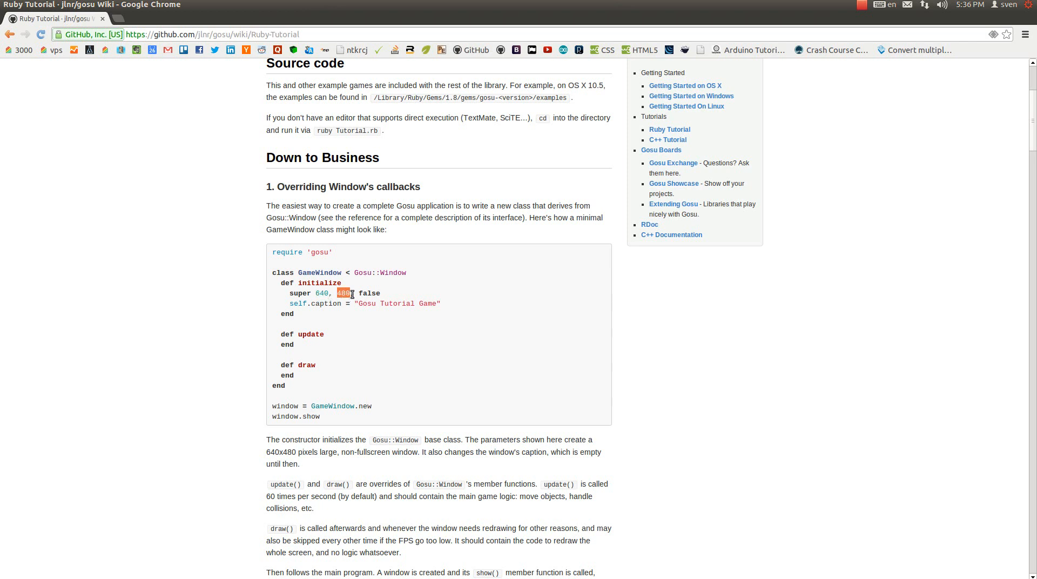
pyautogui.moveTo(323, 272)
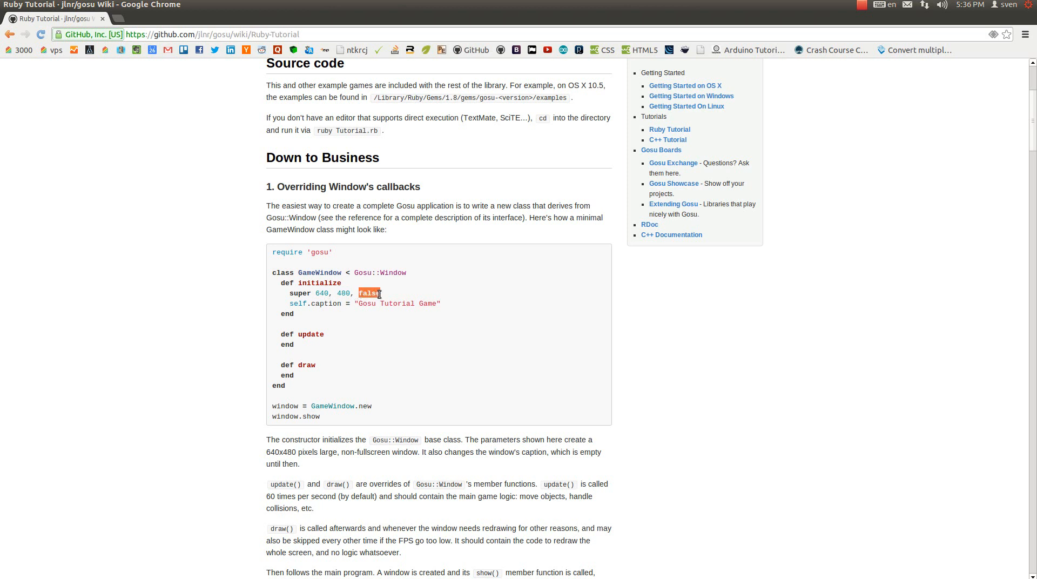
pyautogui.doubleClick(369, 294)
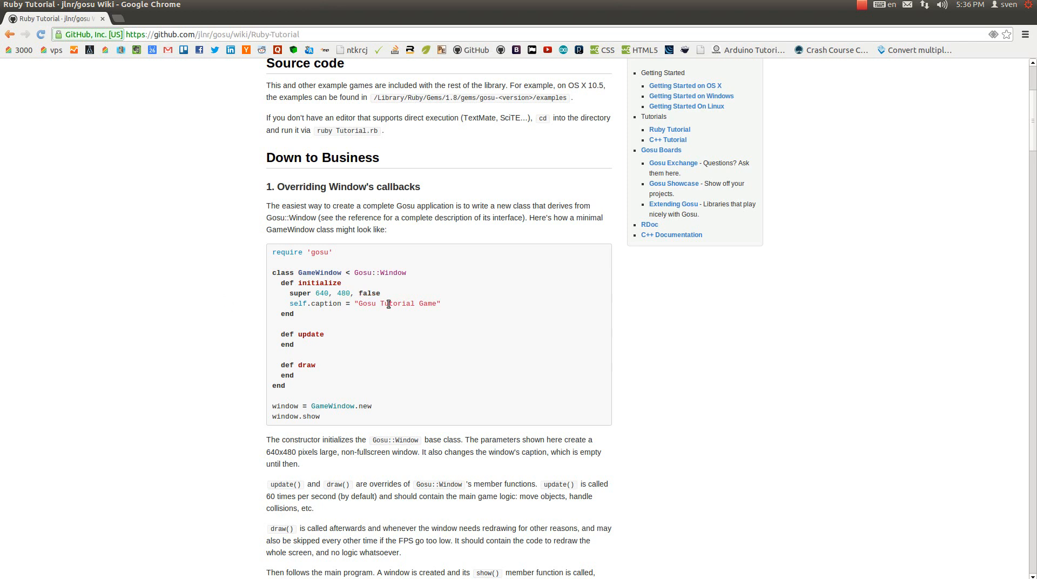
pyautogui.moveTo(365, 293)
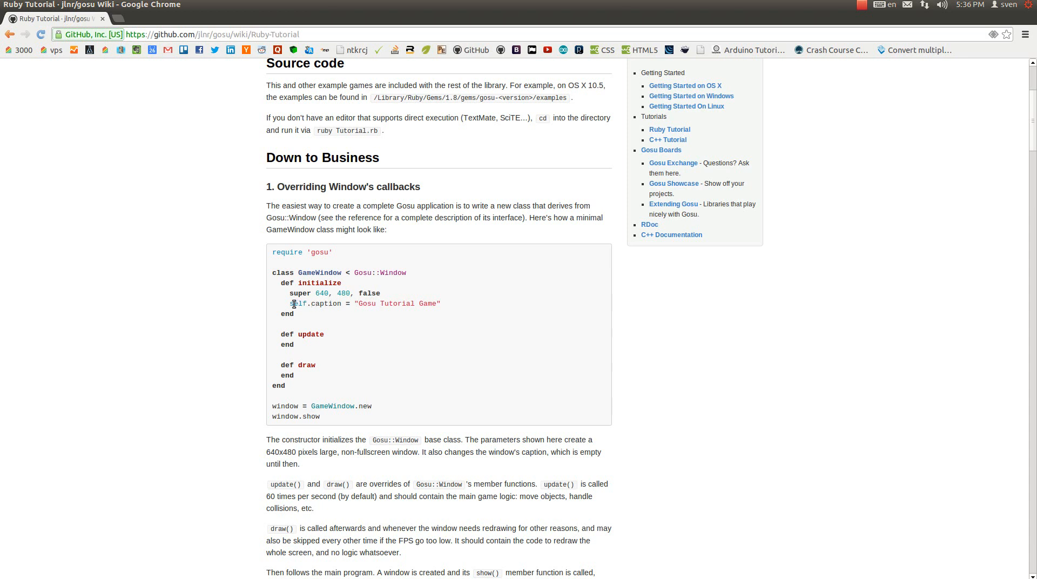
pyautogui.moveTo(339, 305)
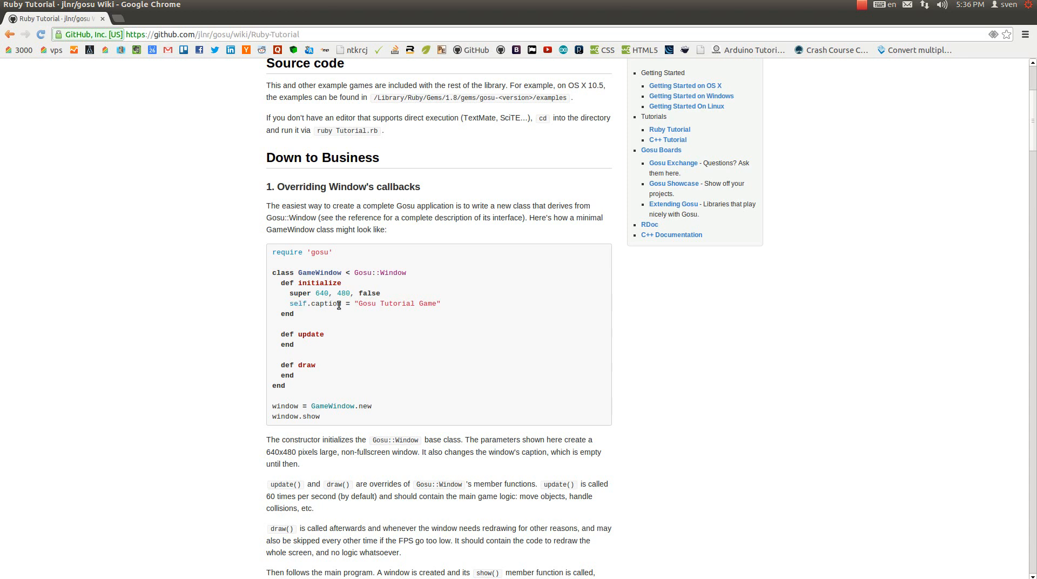
pyautogui.moveTo(358, 230)
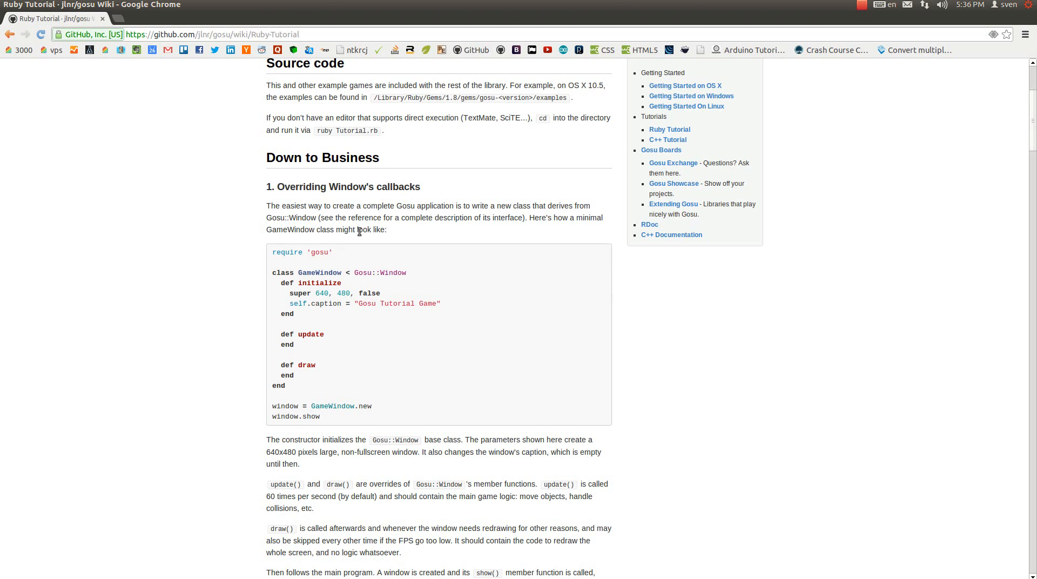
pyautogui.moveTo(305, 313)
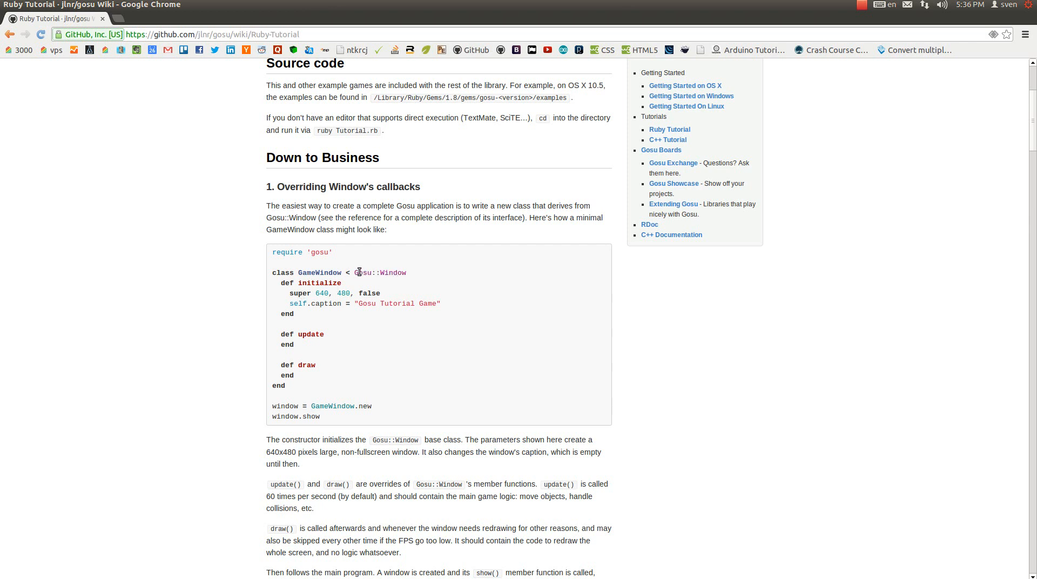
pyautogui.moveTo(232, 278)
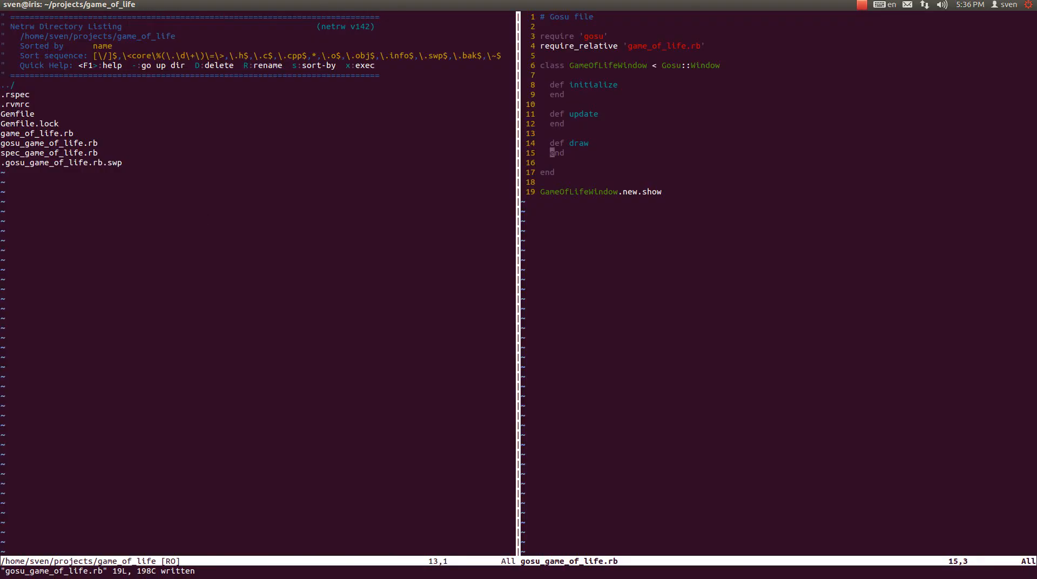
# Have initialize call super 800, 600, false and set self.caption = "Our game of life", then save.
pyautogui.press('o')
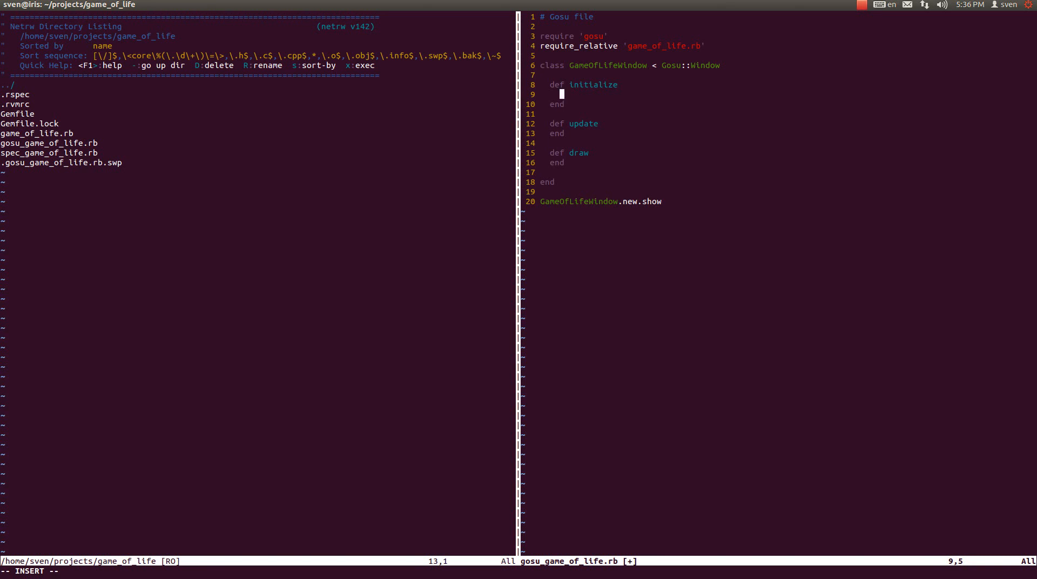
pyautogui.write('super')
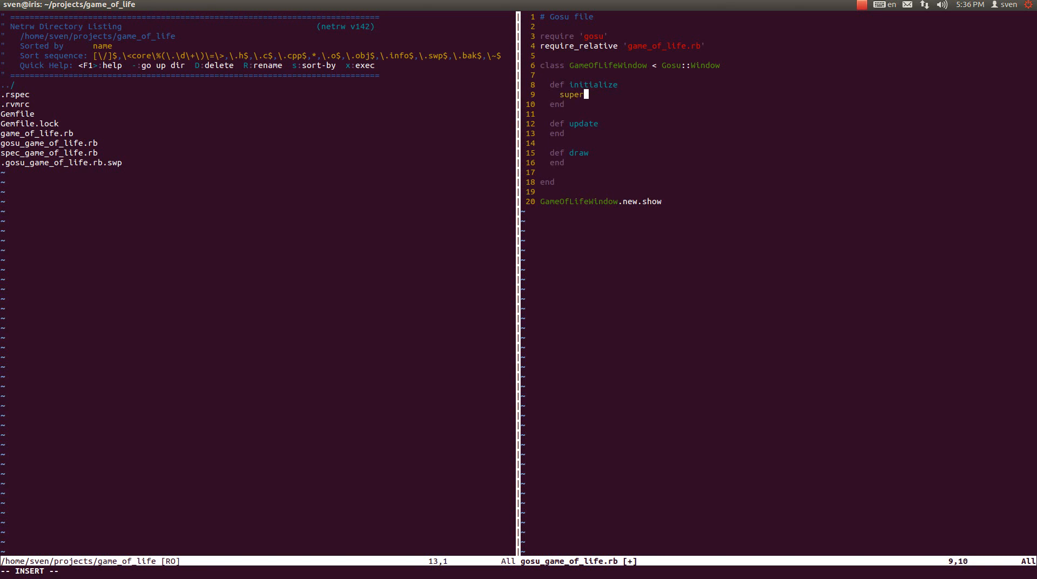
pyautogui.write('800, 600, fal')
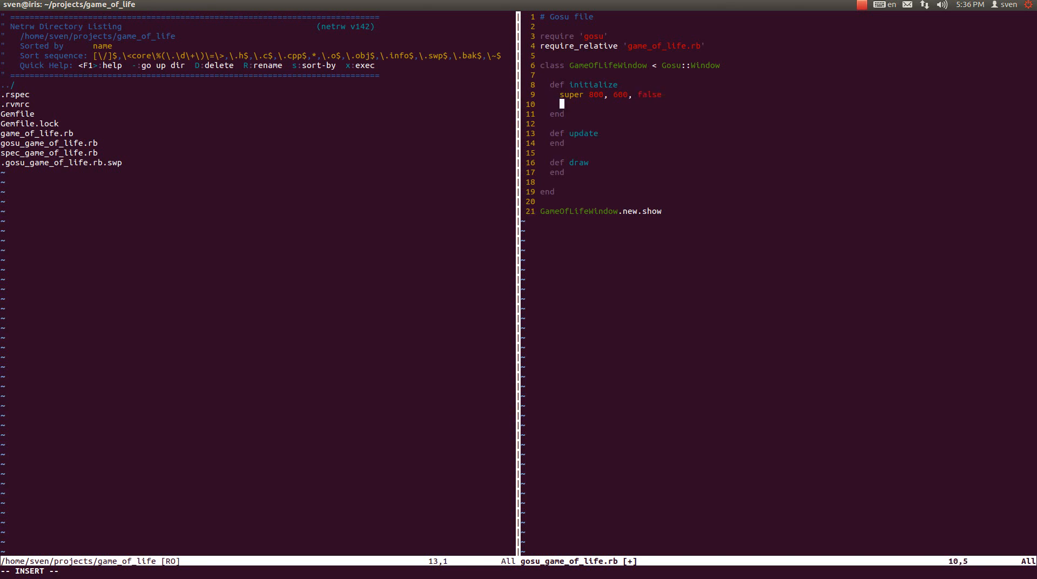
pyautogui.write('self.c')
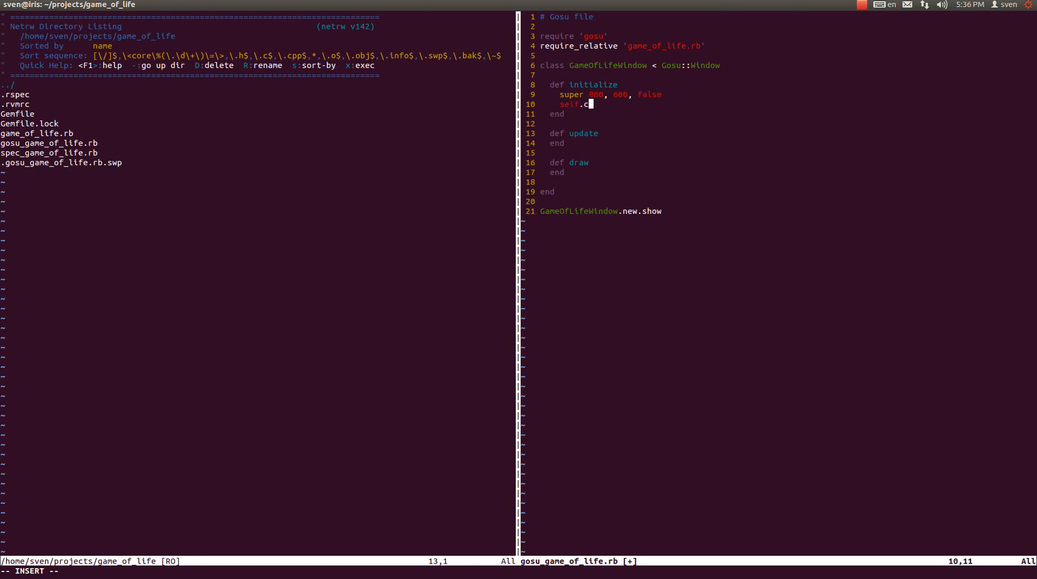
pyautogui.write('aption =')
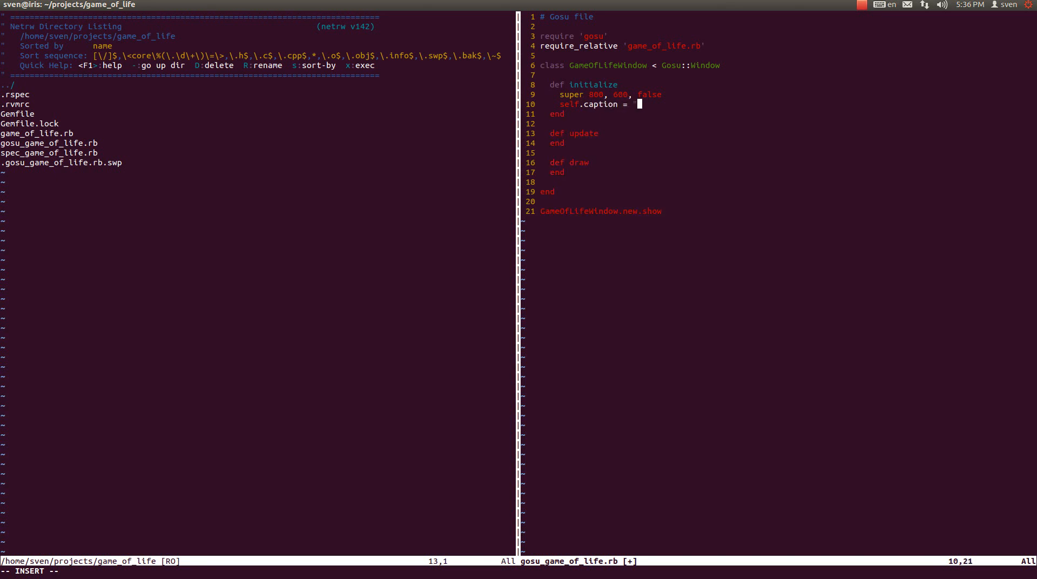
pyautogui.write('"G')
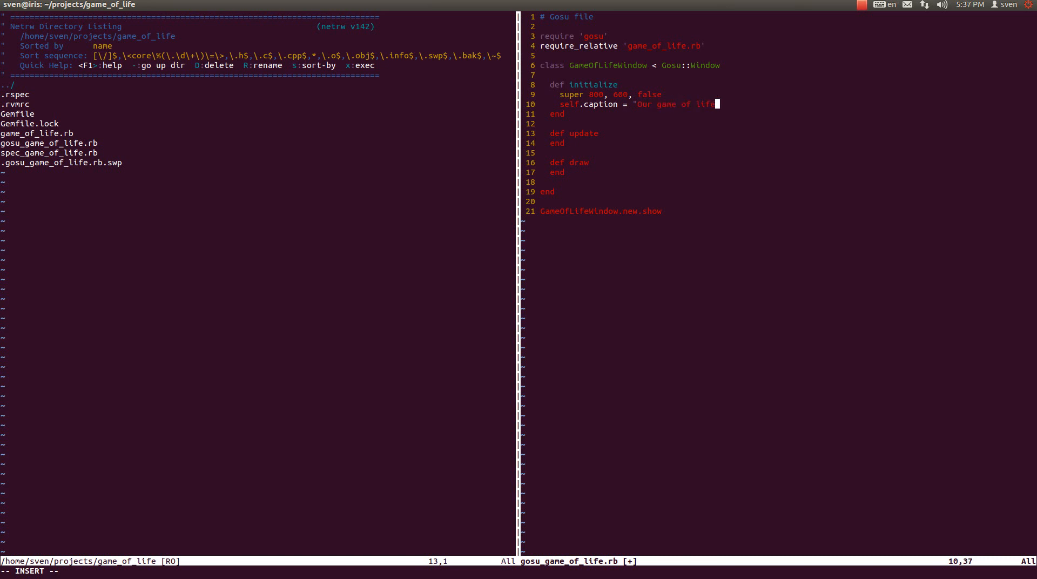
pyautogui.press('Escape')
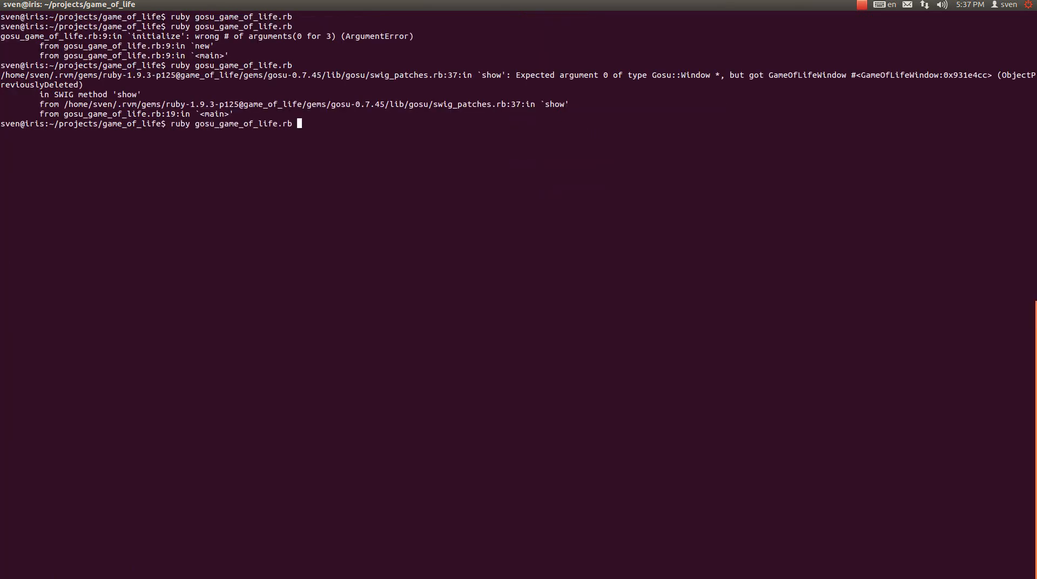
# Run ruby gosu_game_of_life.rb so an empty black 'Our game of life' window opens.
pyautogui.press('Return')
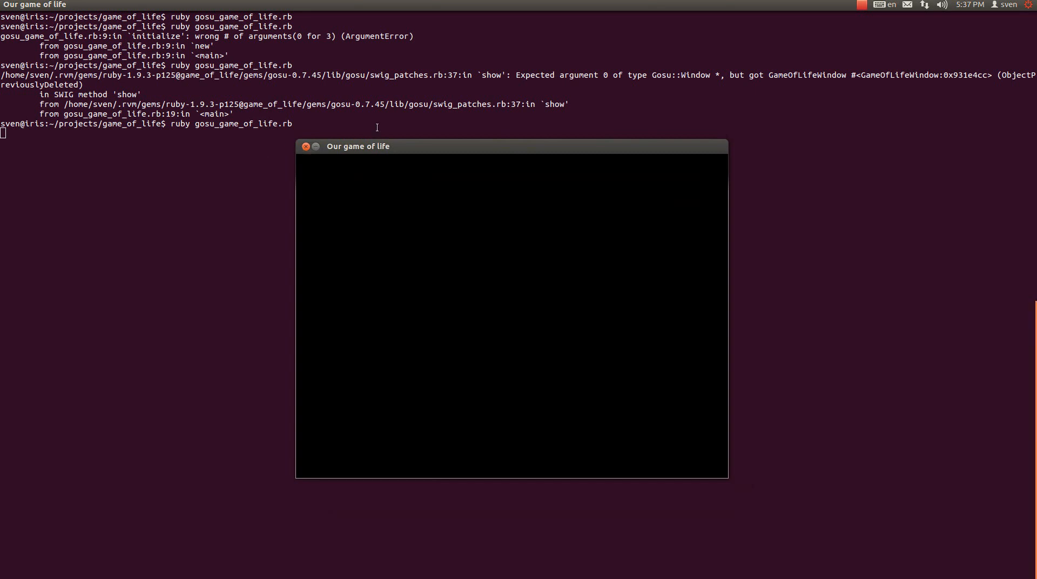
pyautogui.moveTo(810, 414)
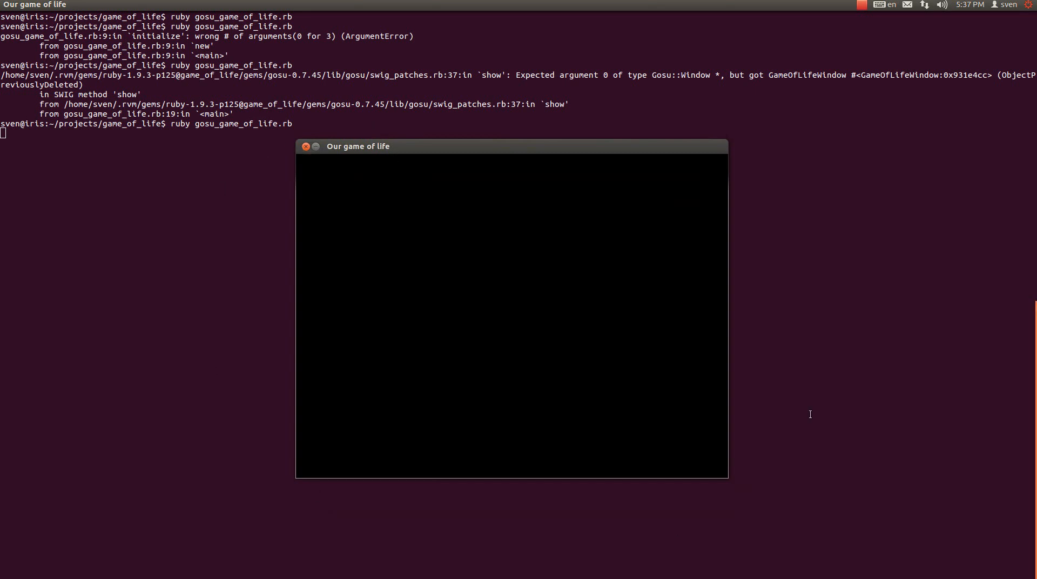
pyautogui.moveTo(290, 162)
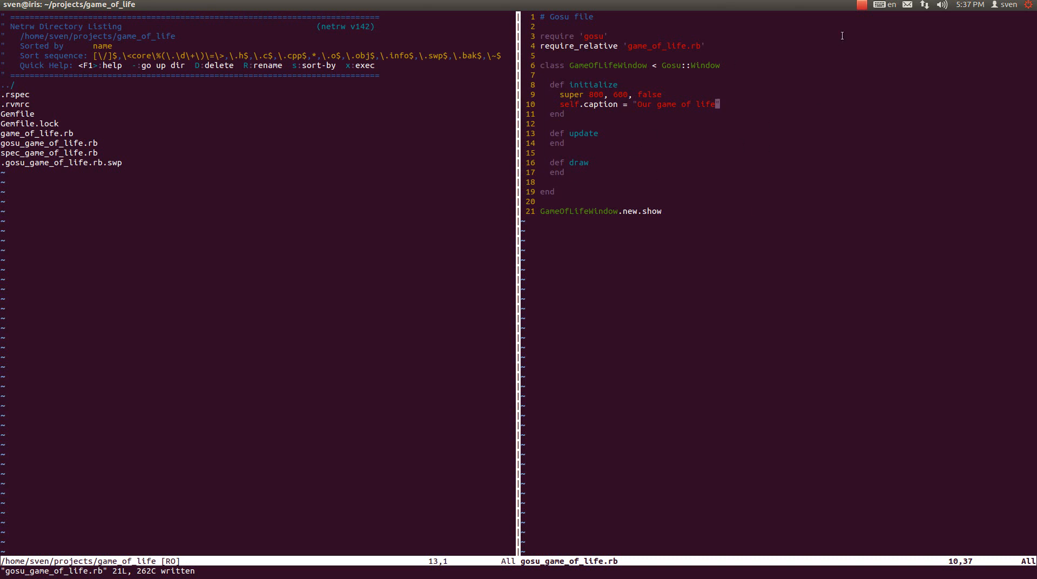
pyautogui.moveTo(575, 134)
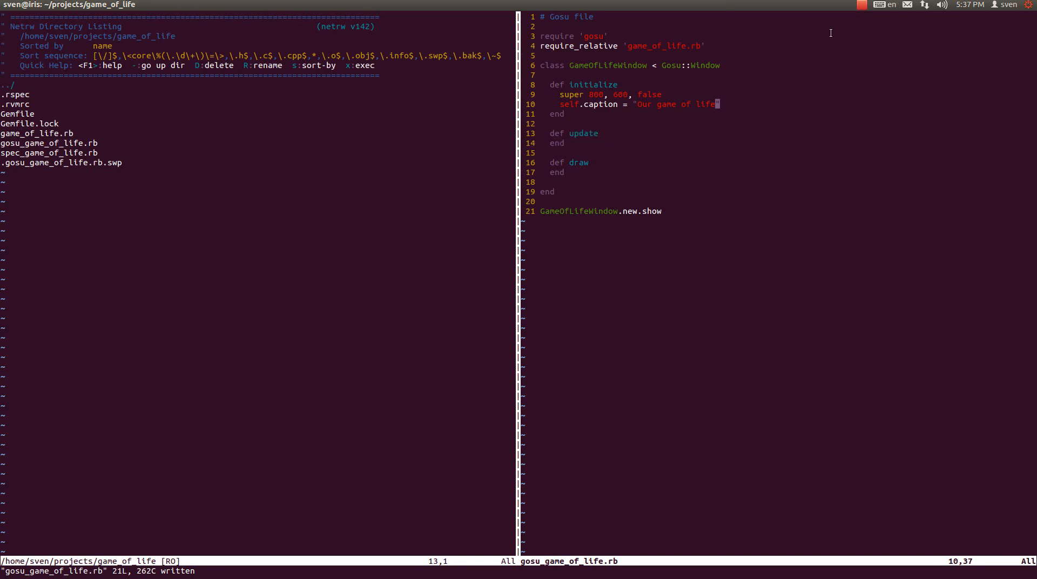
pyautogui.click(859, 5)
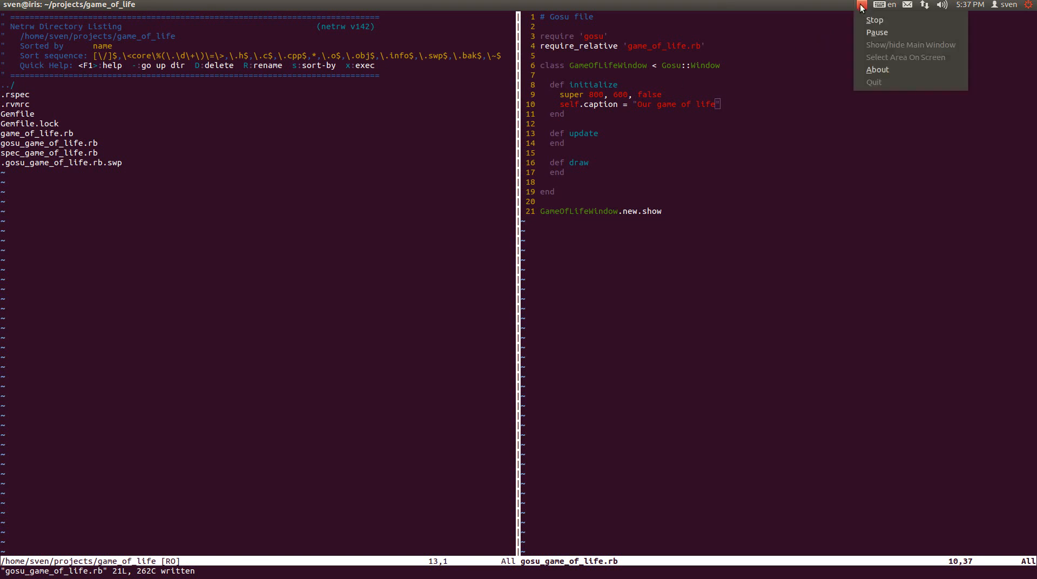